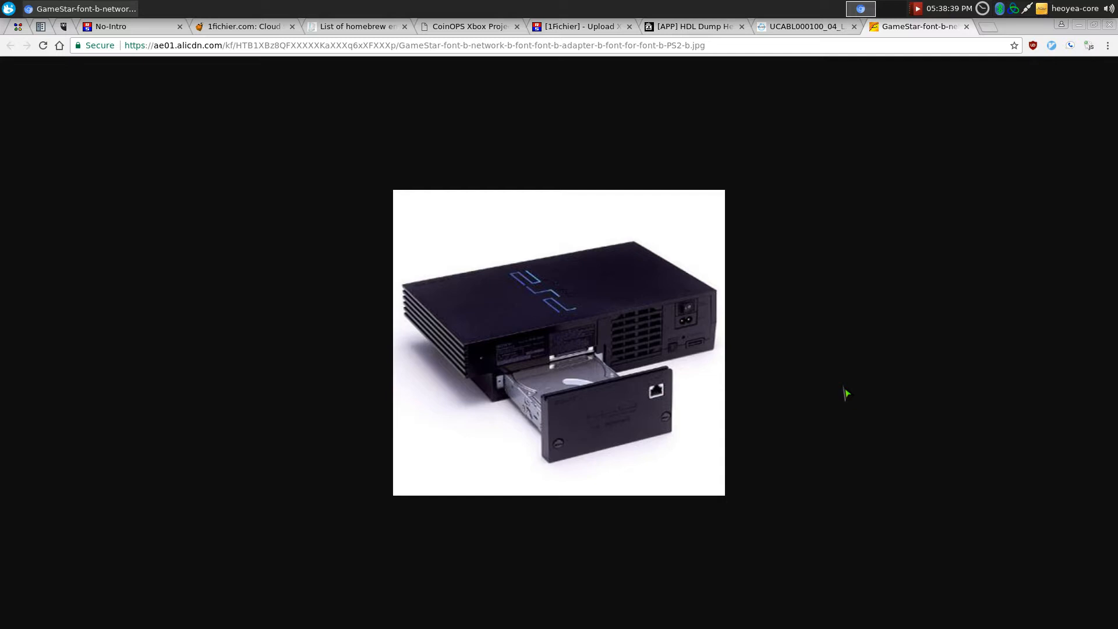
mouse_move(551, 425)
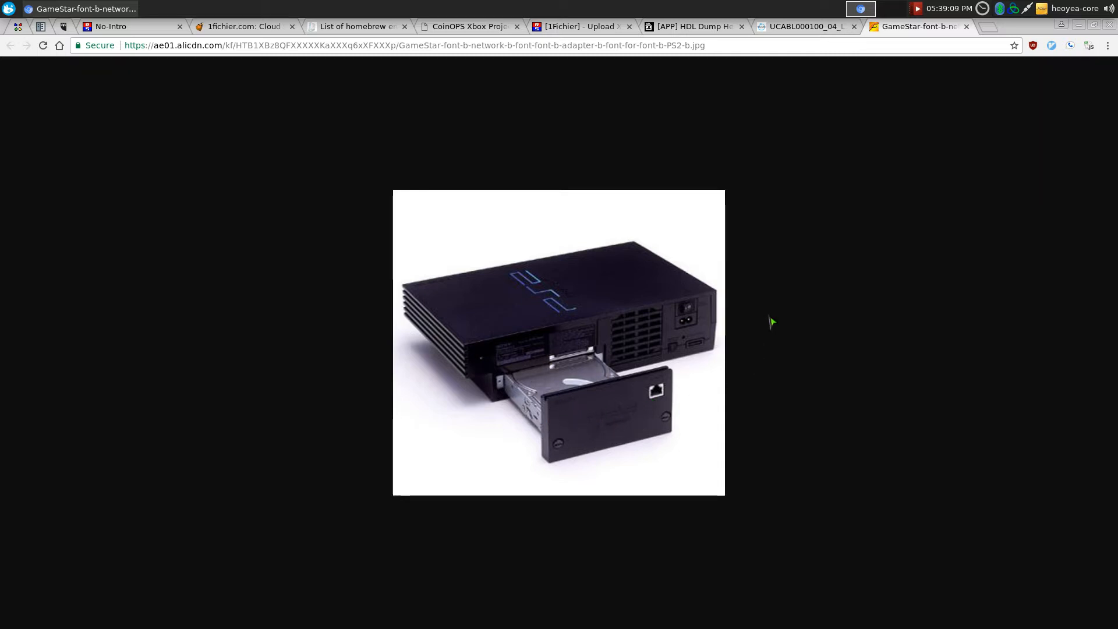
Switch to the UCABL000100_04_L.jpg tab showing the IDE/SATA-to-USB adapter photo
left_click(799, 27)
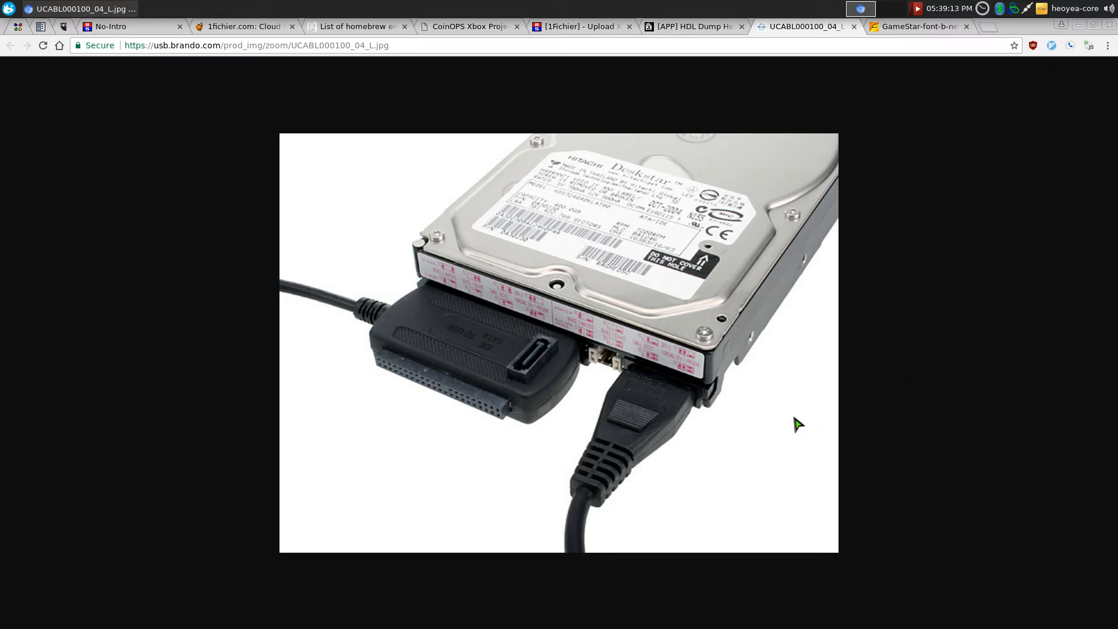
mouse_move(434, 169)
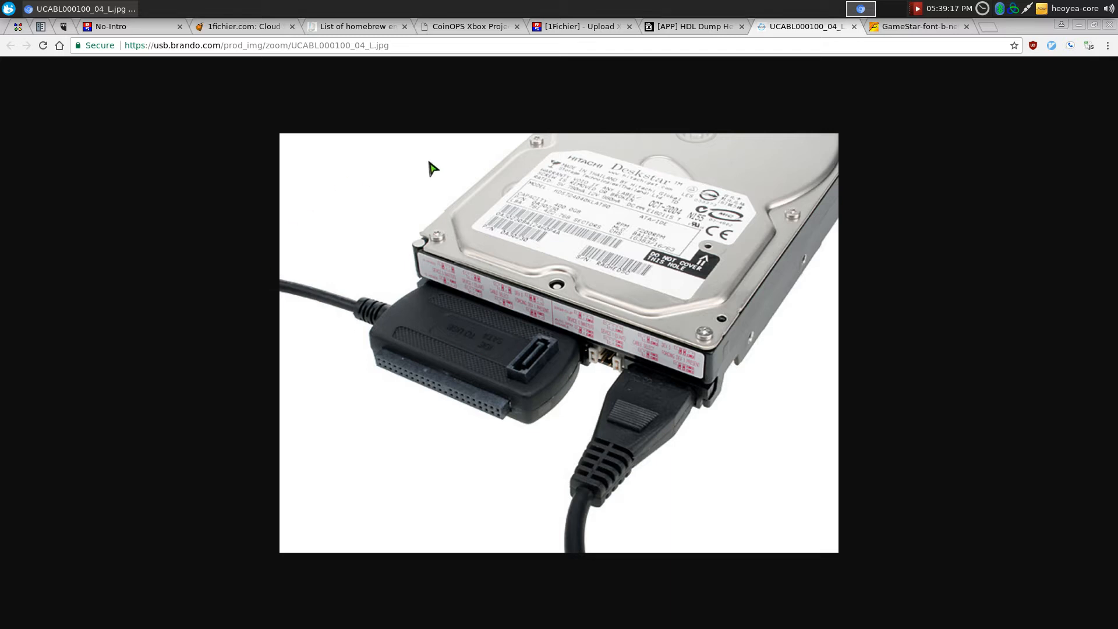
mouse_move(427, 341)
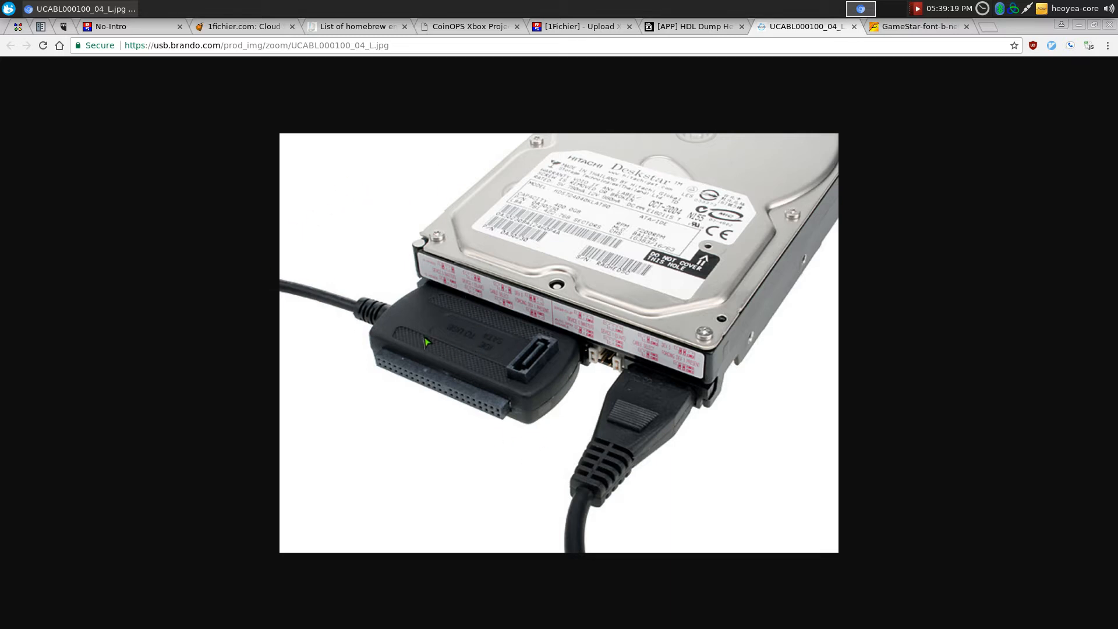
mouse_move(446, 489)
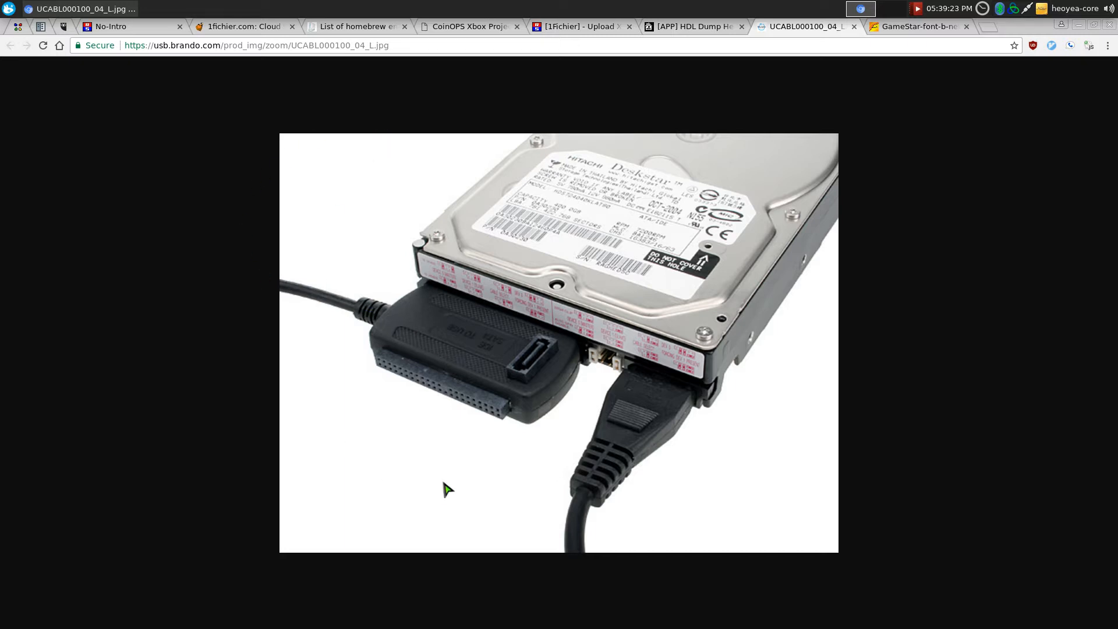
mouse_move(875, 360)
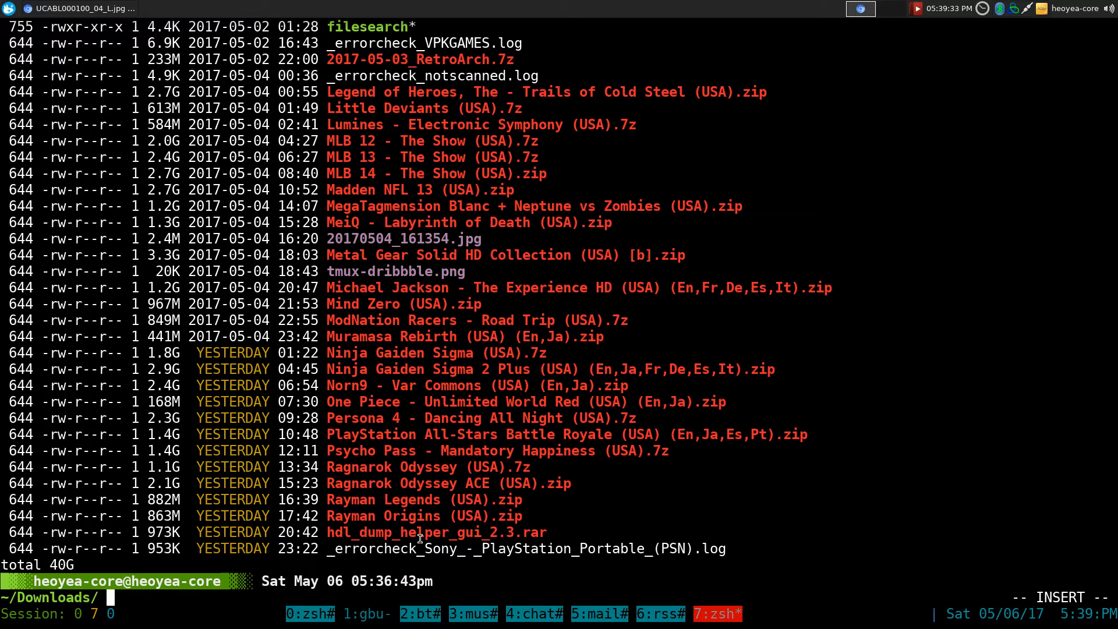
Enter the hdld_2_3 folder and list its launcher, jar, exe and readme files
double_click(434, 532)
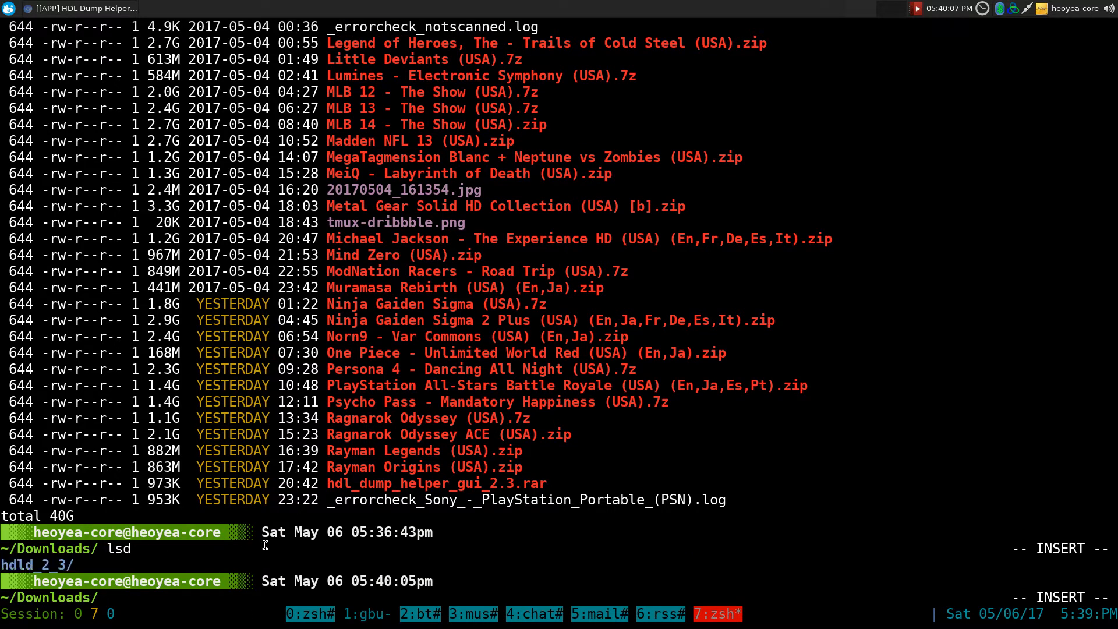
type("cd hdld_2_3")
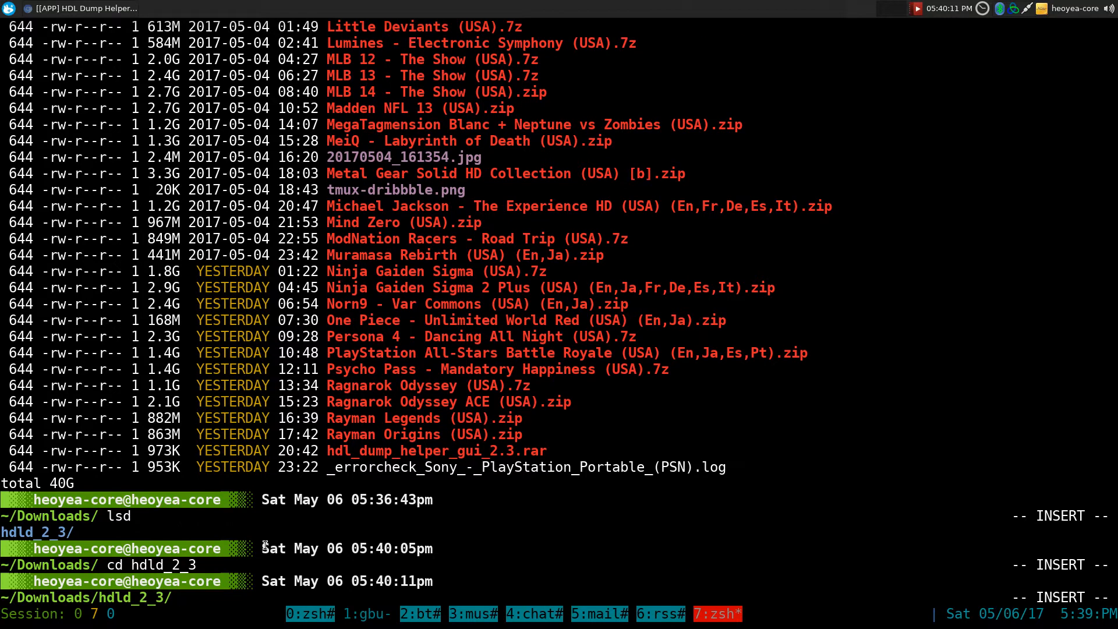
type("lst")
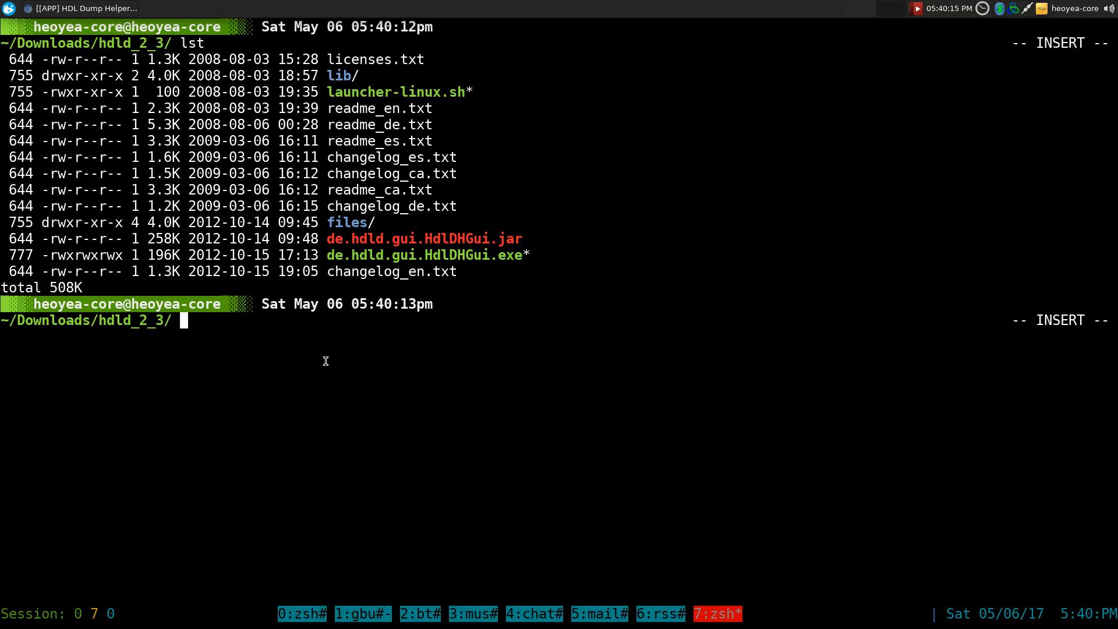
mouse_move(358, 340)
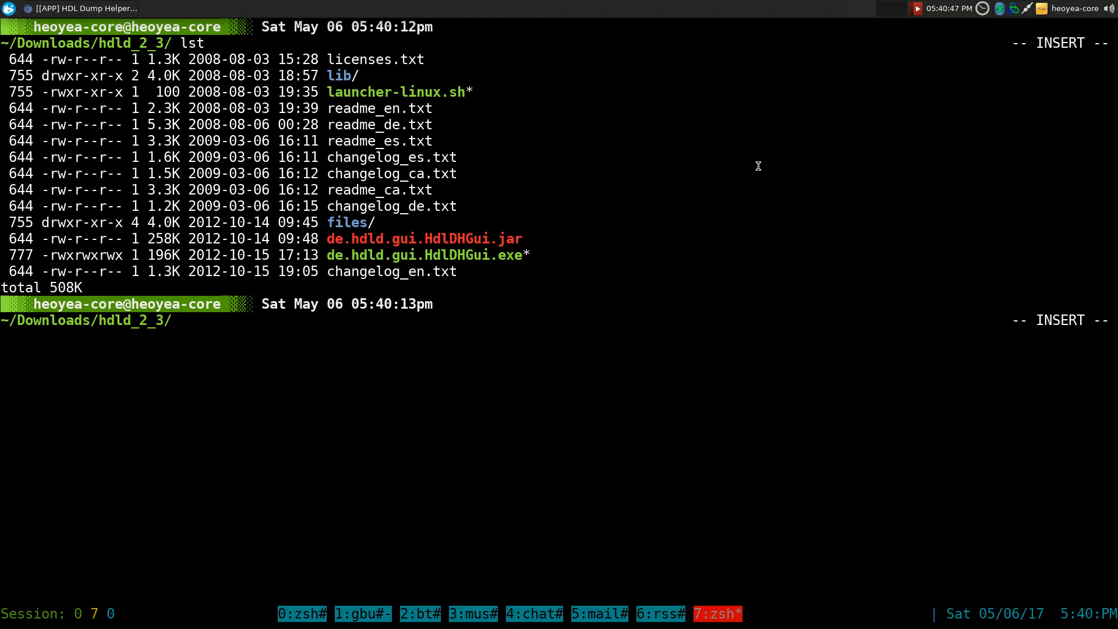
Make launcher-linux.sh executable with chmod +x and move into the files subfolder
type("chmod +x launcher-linux.sh")
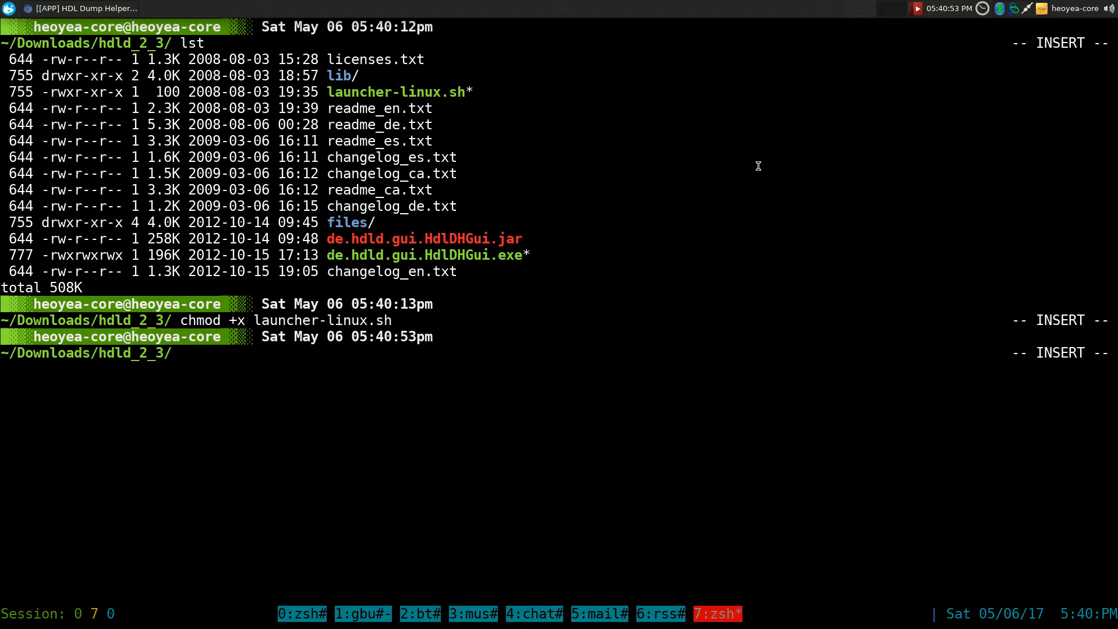
mouse_move(295, 221)
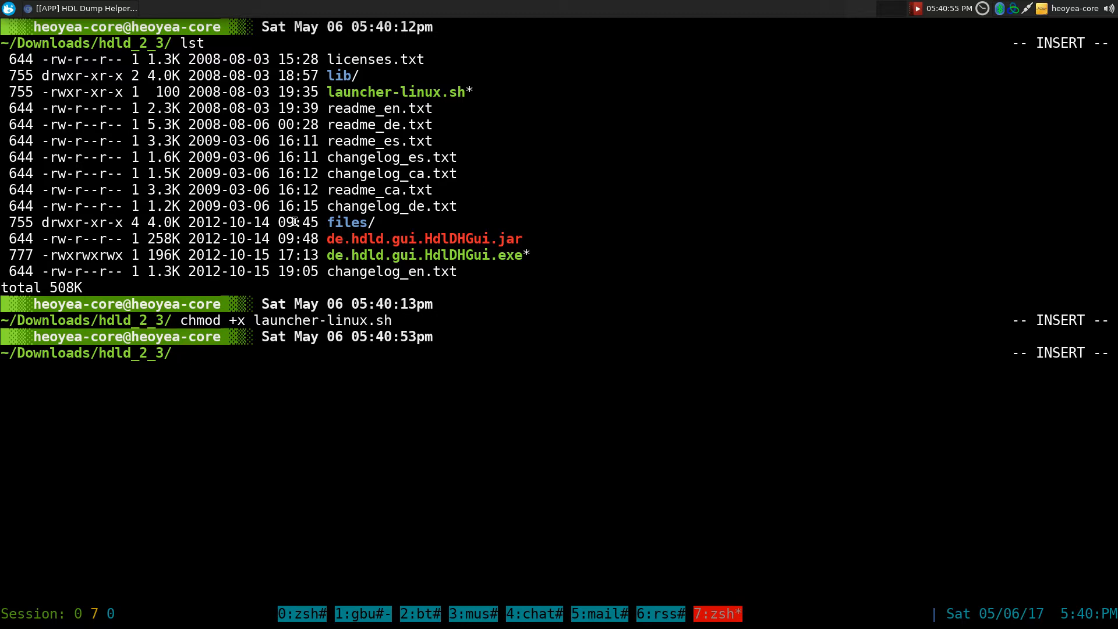
double_click(347, 221)
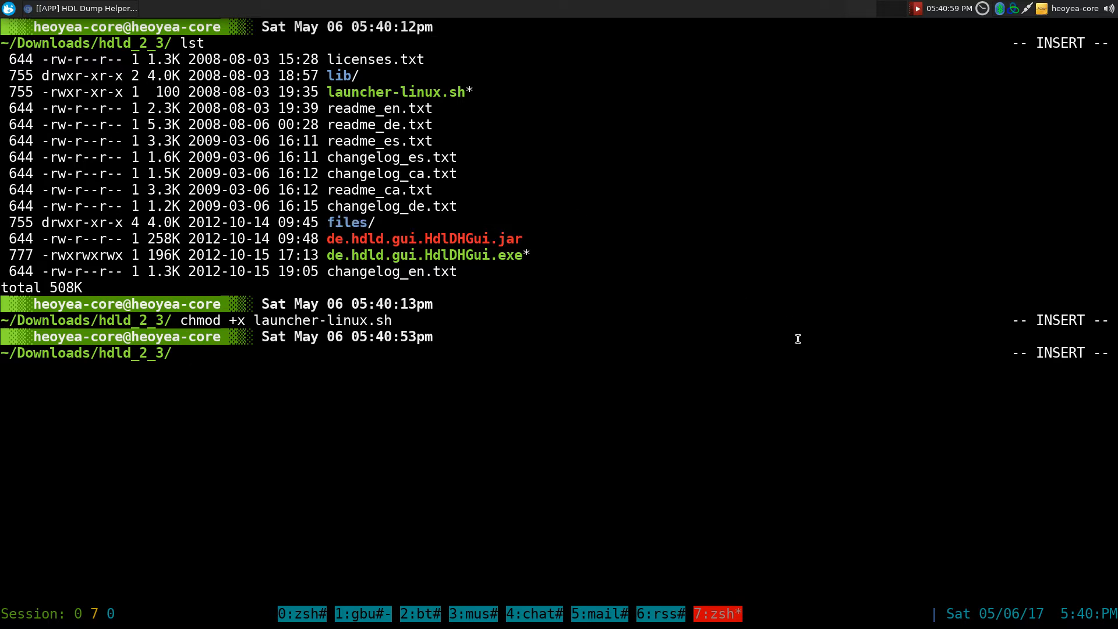
type("cd files")
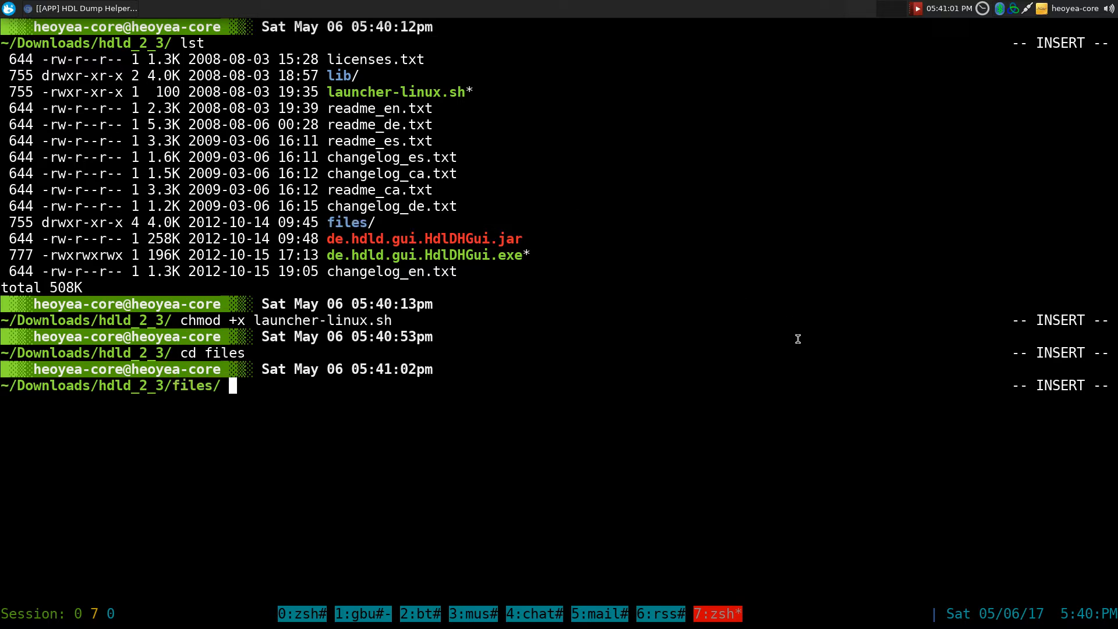
List the files folder and make hdl_dump_086 and hdl_dump_090 executable with chmod +x
key("Return")
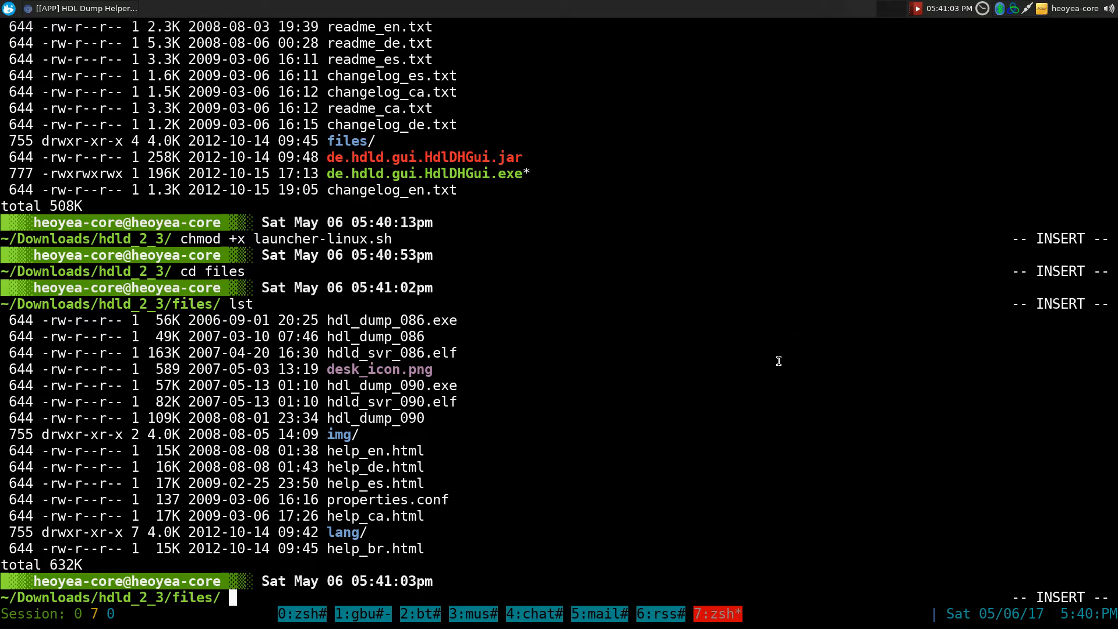
mouse_move(555, 347)
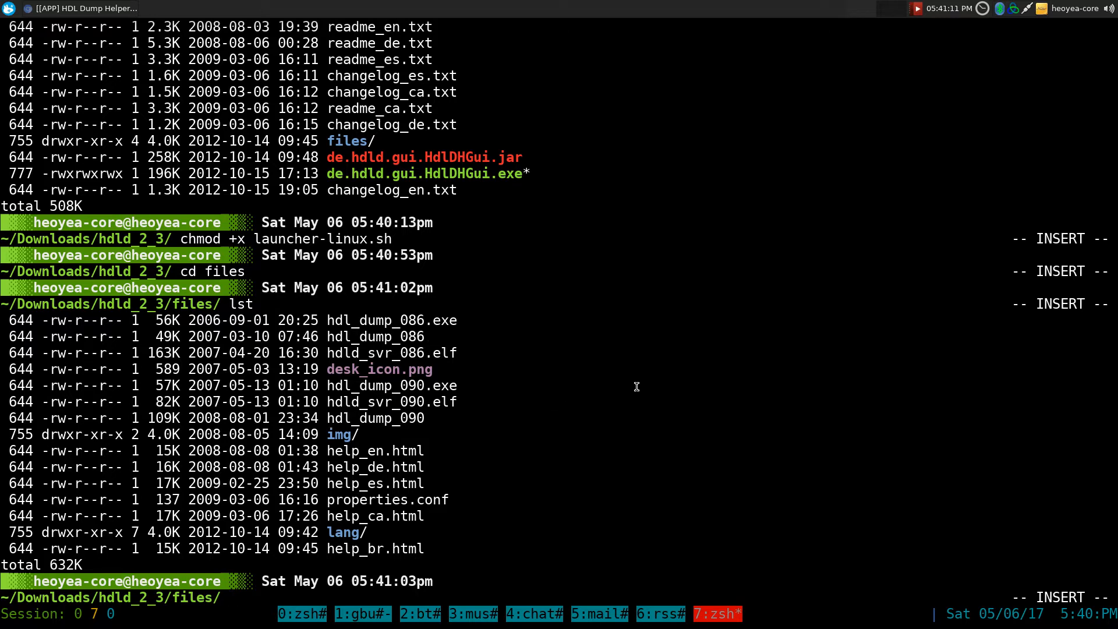
type("chmod")
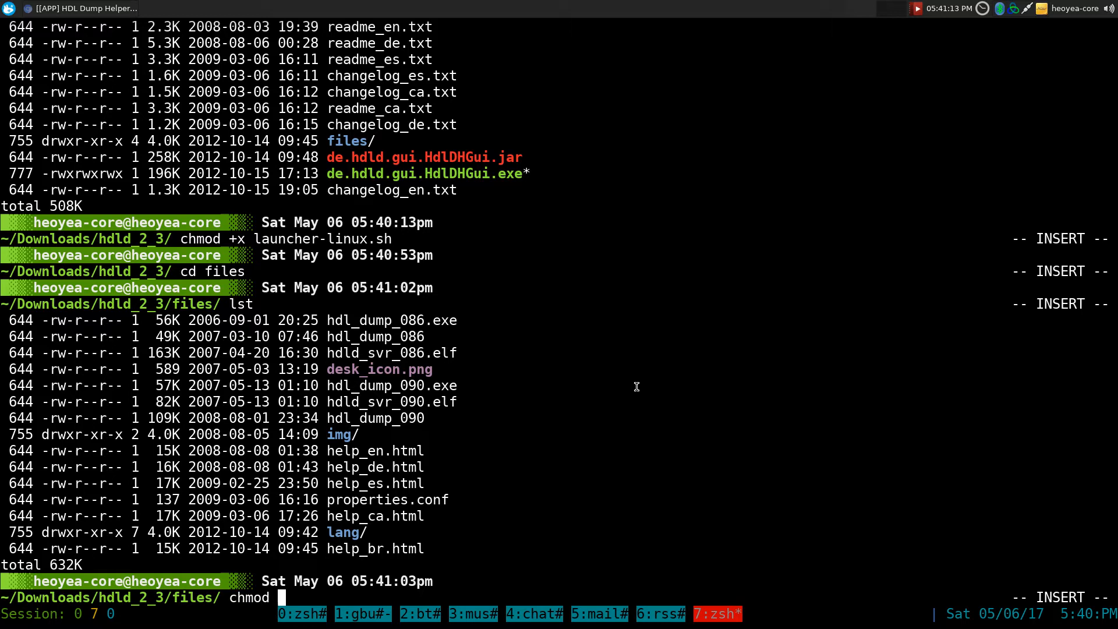
type("+x")
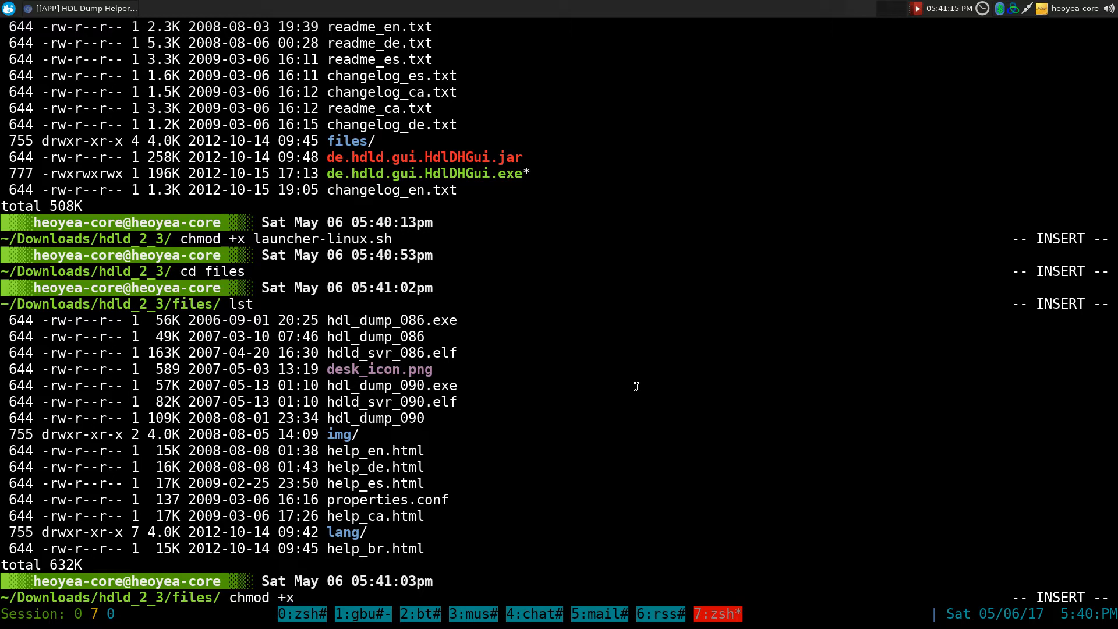
type("hdl_dump_086 hdl_dump_090")
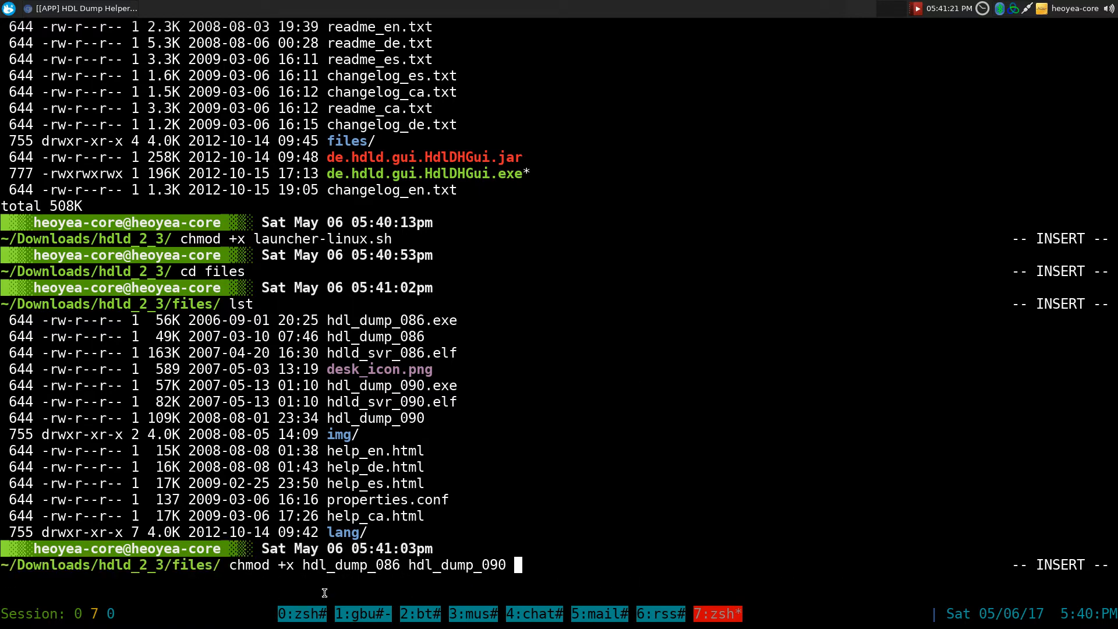
Return to hdld_2_3 and show it in the file manager via xdg-open
double_click(455, 565)
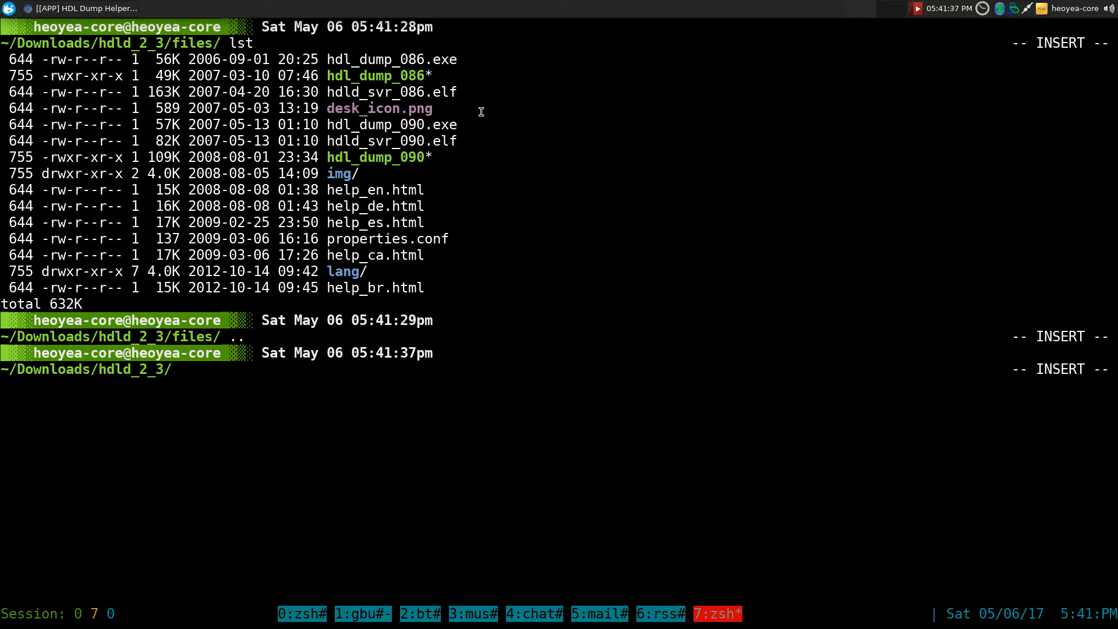
type("xdg-")
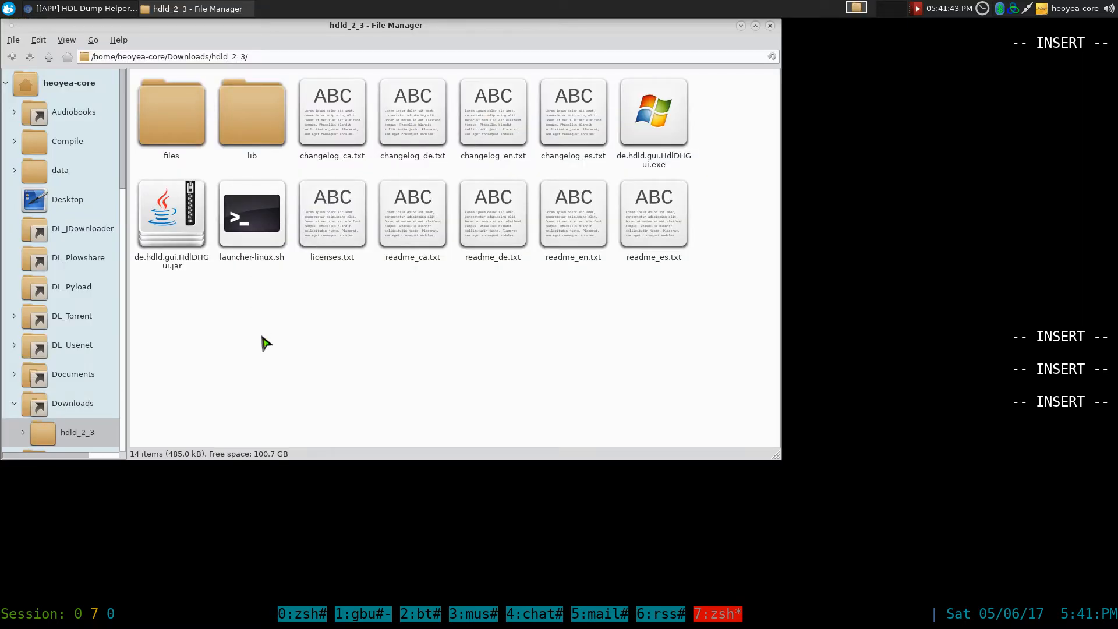
mouse_move(265, 319)
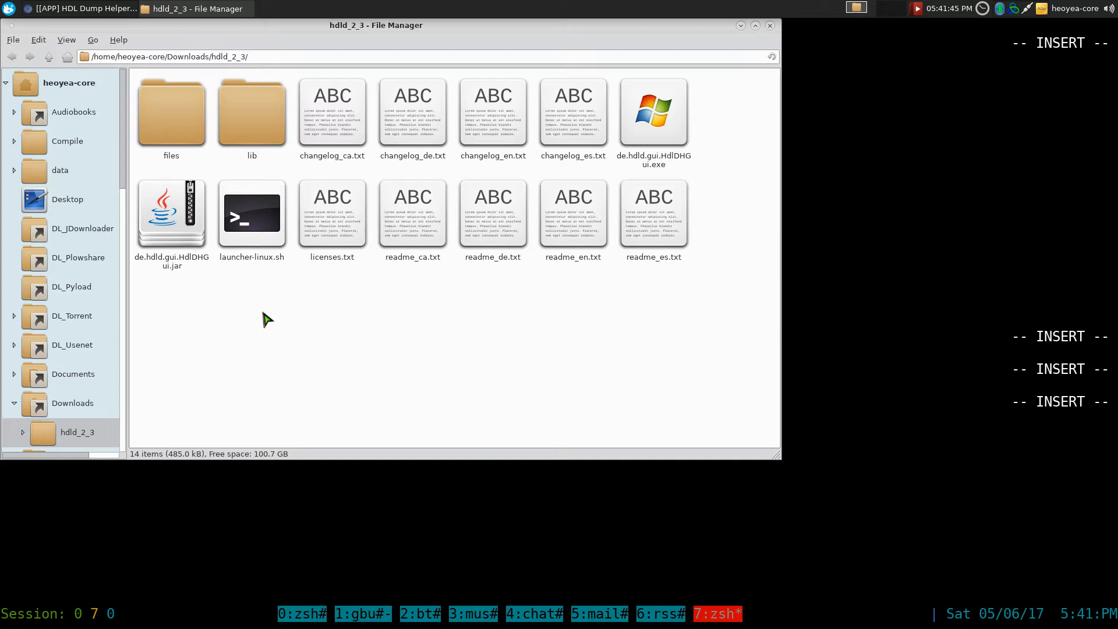
Check in Properties that launcher-linux.sh is allowed to run as a program
right_click(251, 211)
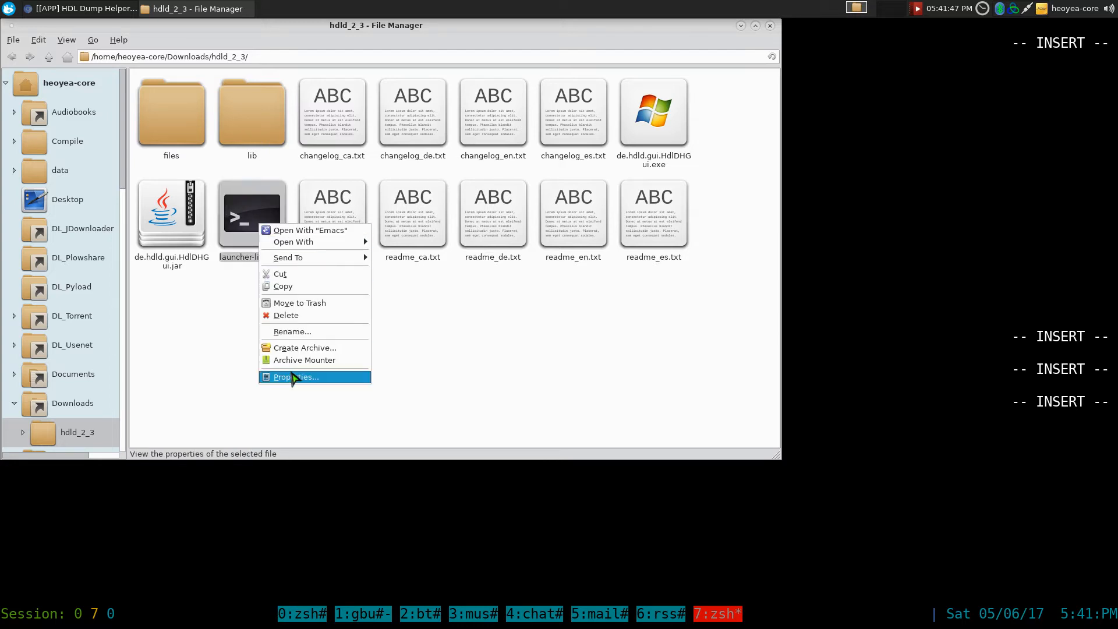
left_click(296, 376)
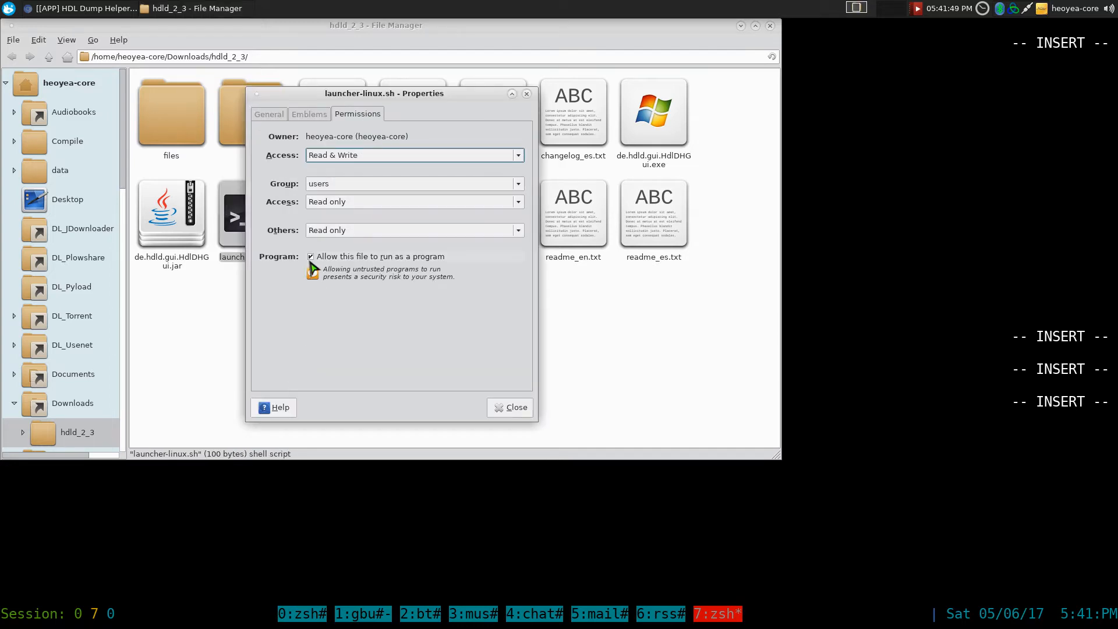
left_click(509, 407)
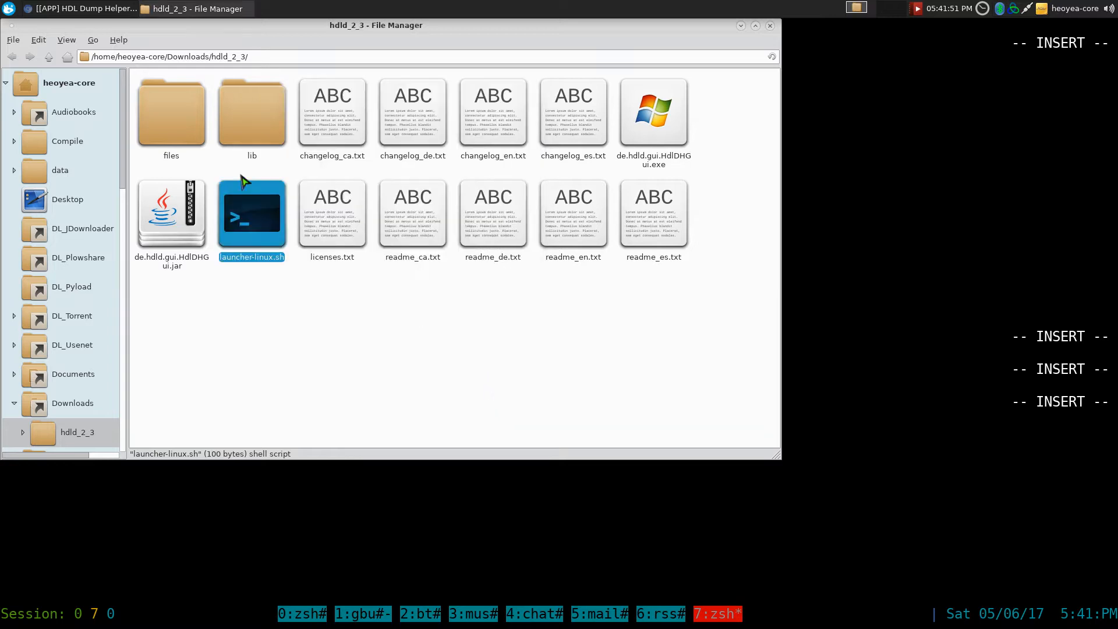
Inspect the permissions of hdl_dump_086 and hdl_dump_090 in the files folder, then close
double_click(170, 110)
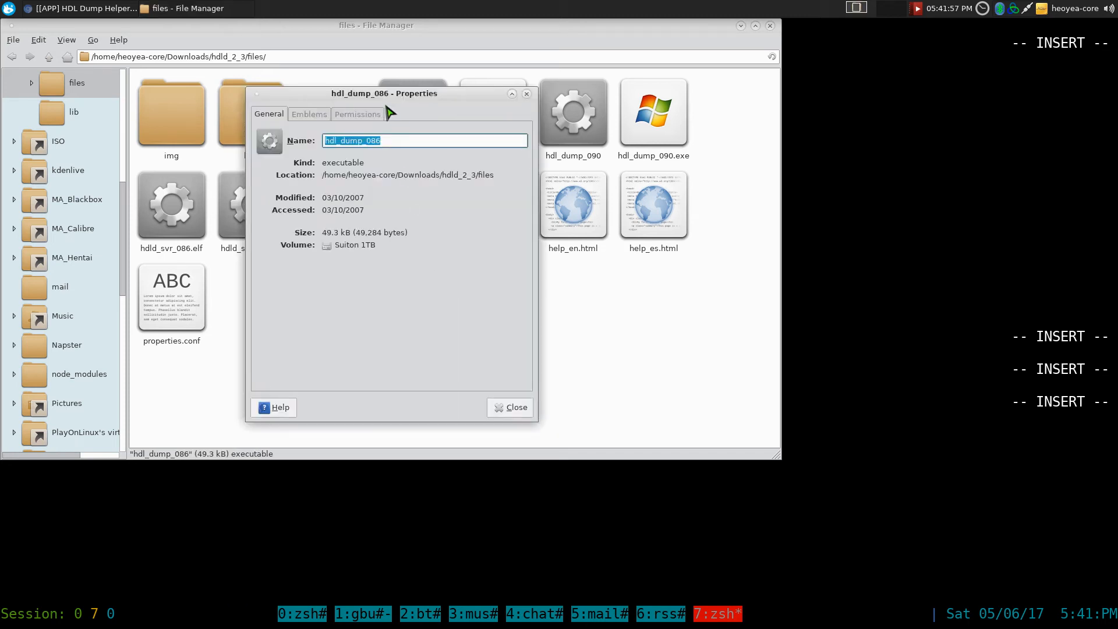
left_click(510, 407)
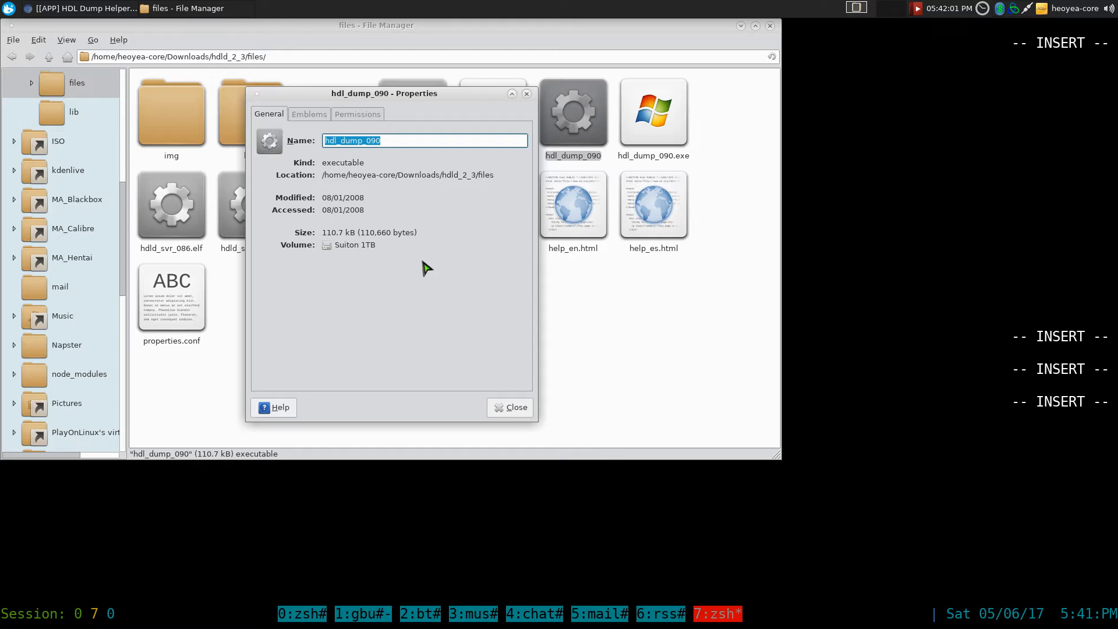
left_click(357, 113)
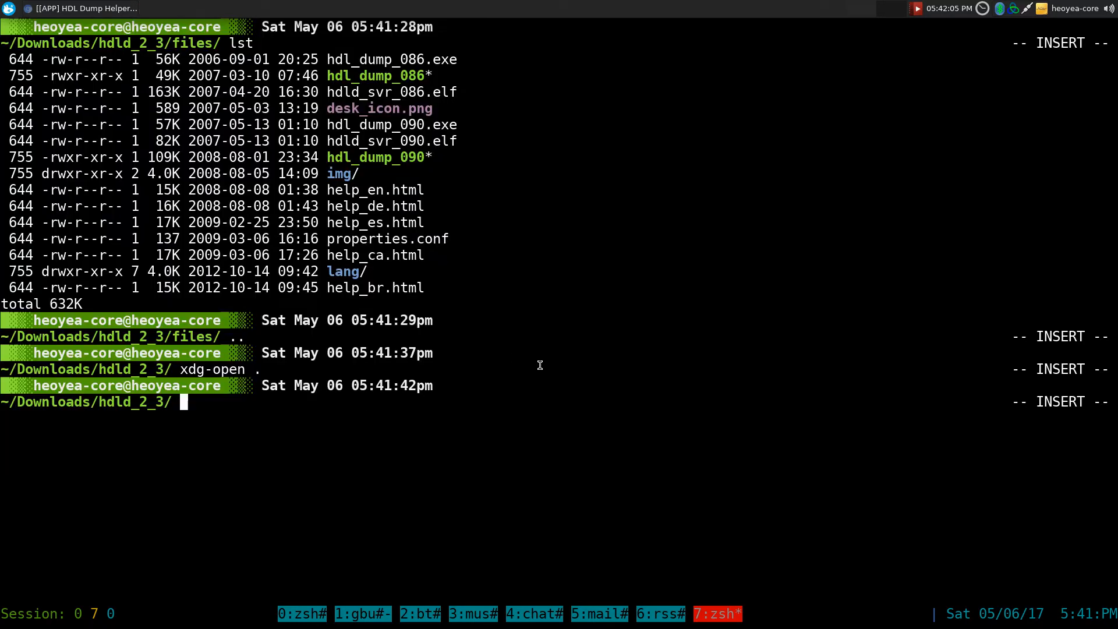
Make hdl_dump_086 and hdl_dump_090 executable and launch HDL Dump Helper GUI via ./launcher-linux.sh
type("chmod")
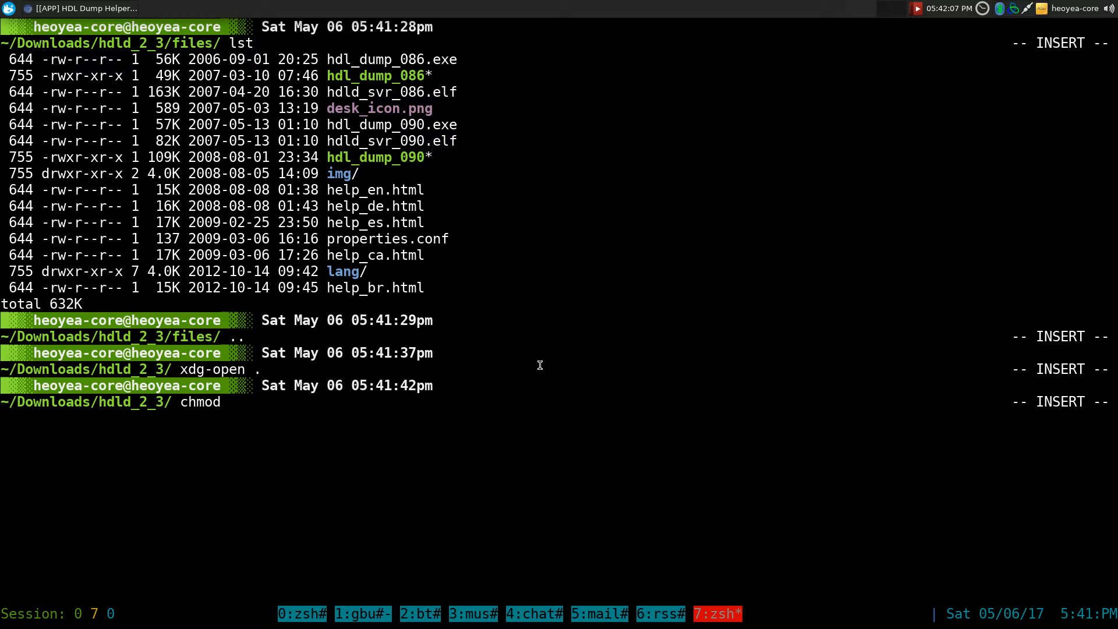
type("+x hdl_dump_086 hdl_dump_090")
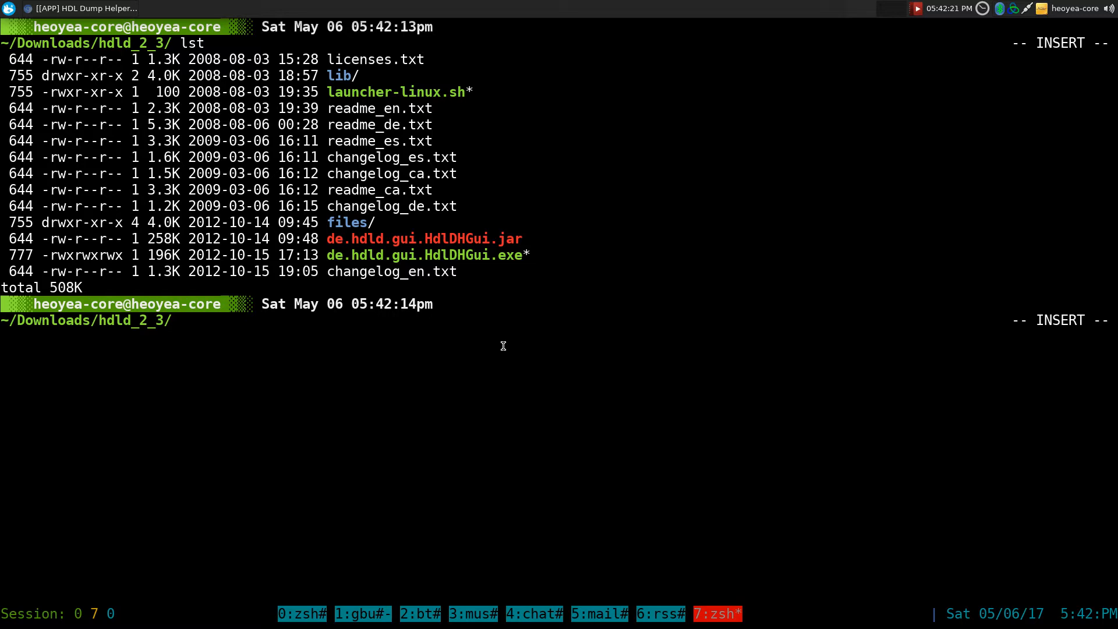
type("./")
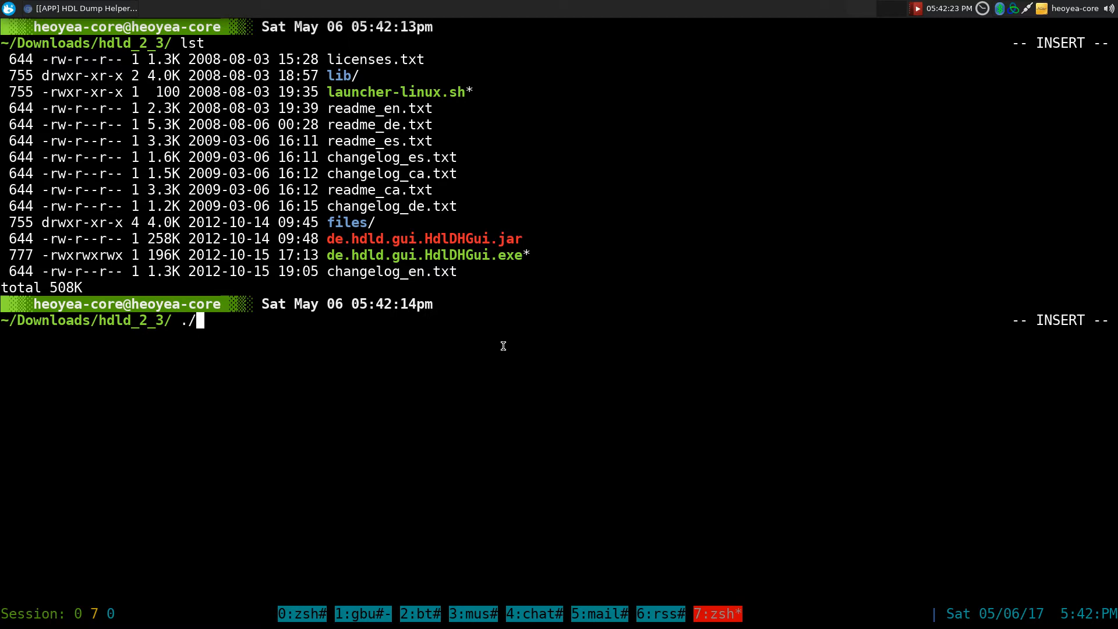
type("launcher-linux.sh")
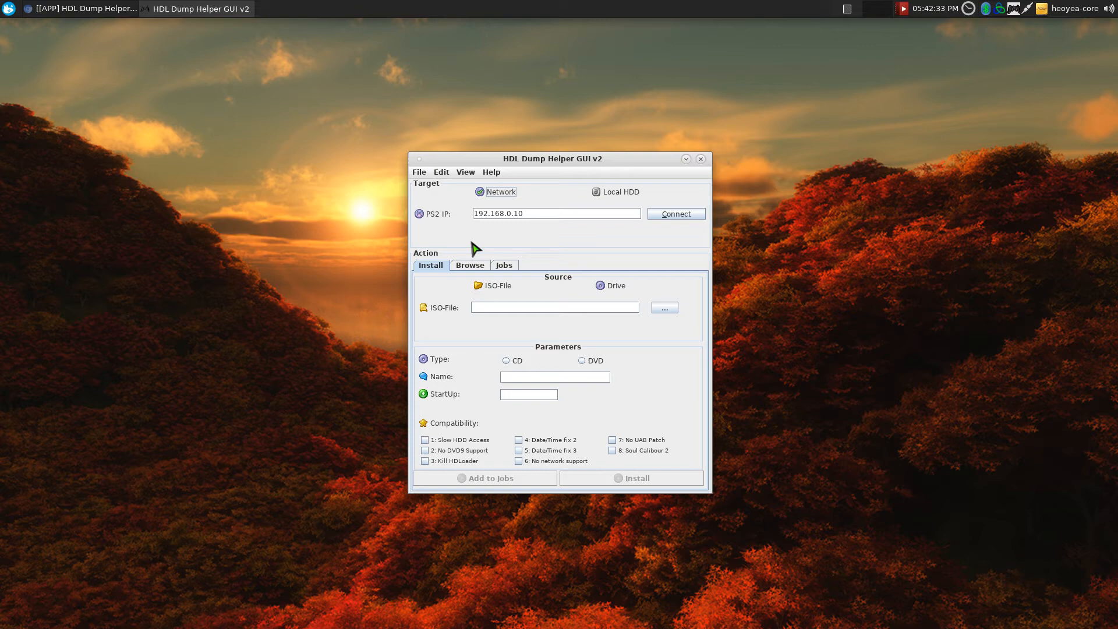
Bring up the Settings dialog from Edit > Settings
left_click(440, 172)
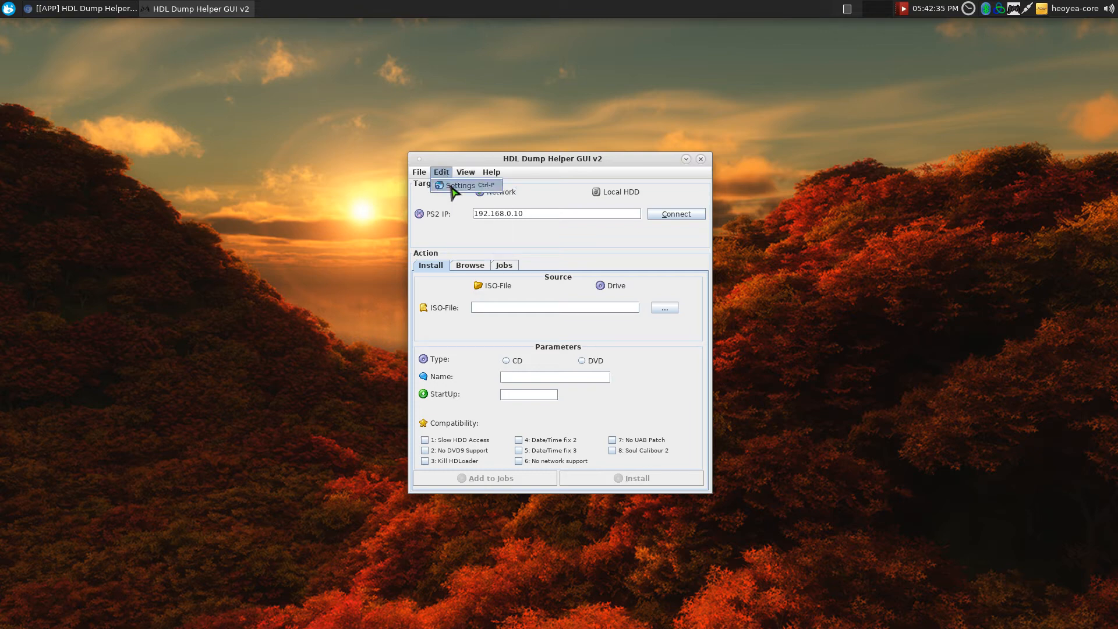
left_click(462, 185)
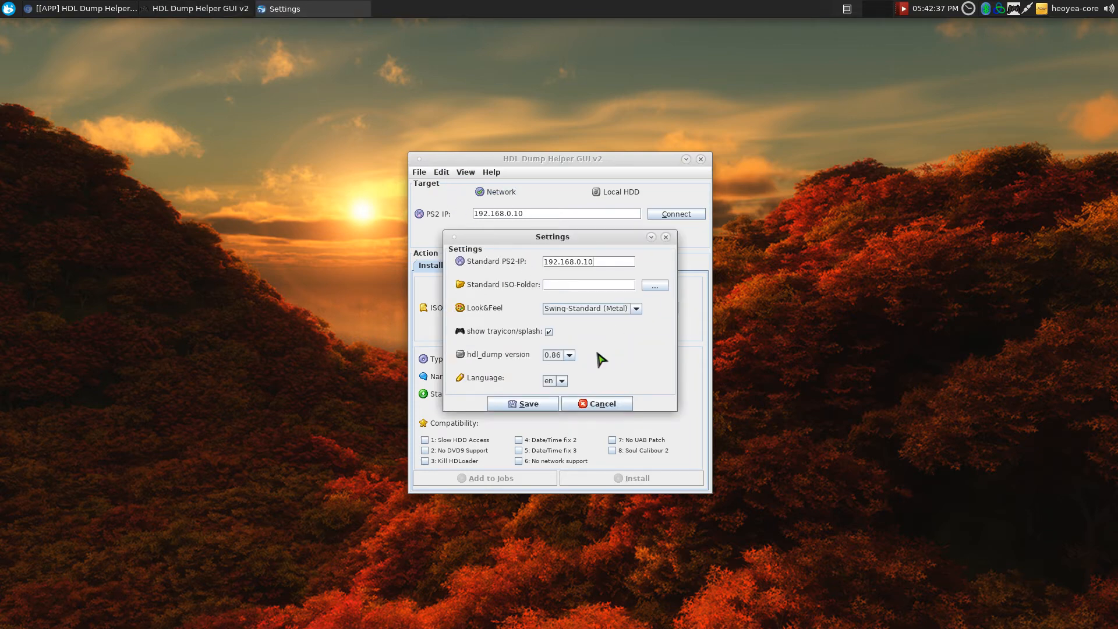
left_click(569, 355)
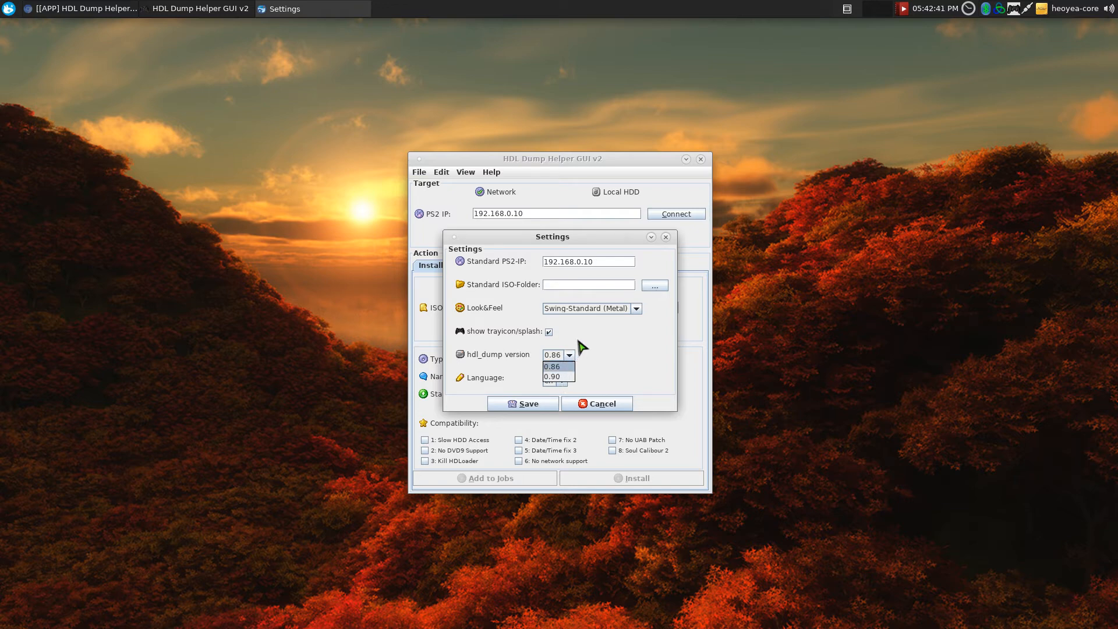
left_click(569, 354)
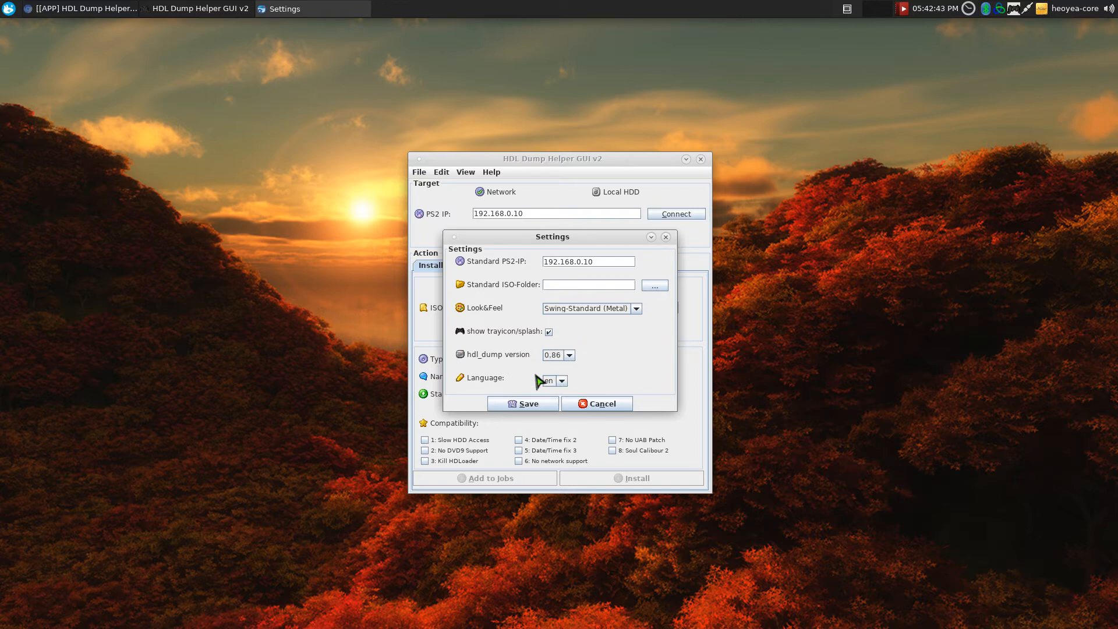
left_click(561, 380)
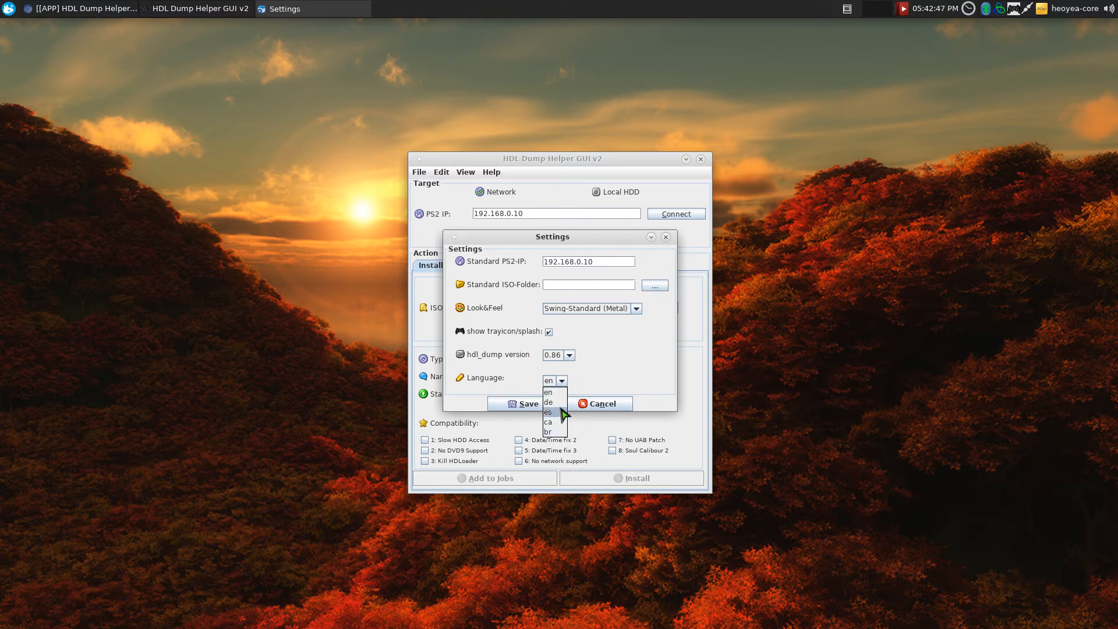
mouse_move(548, 402)
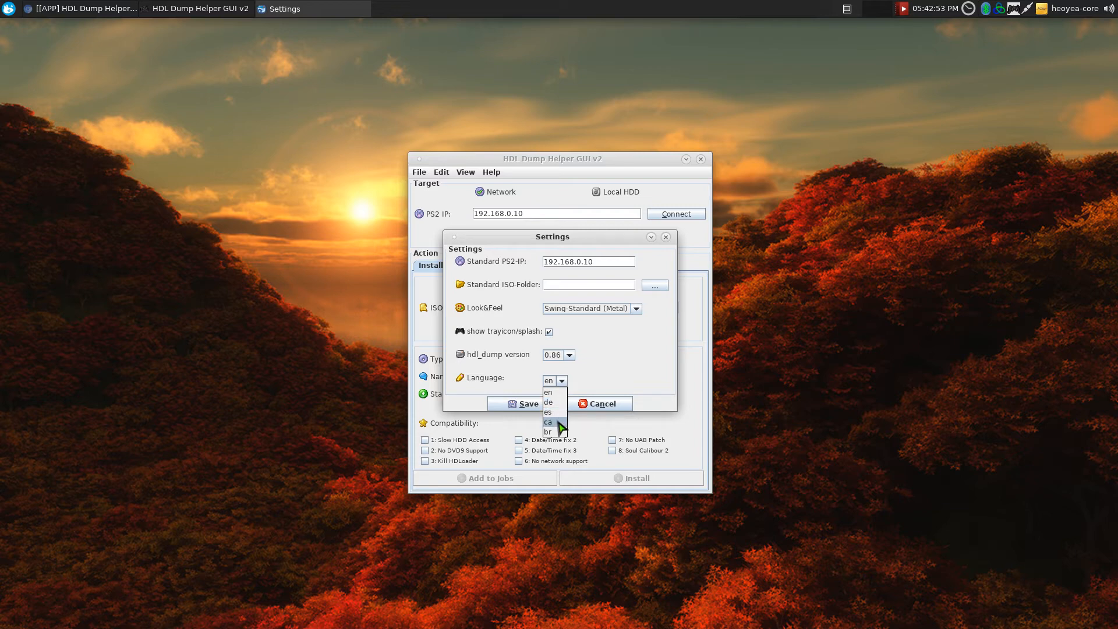
mouse_move(555, 431)
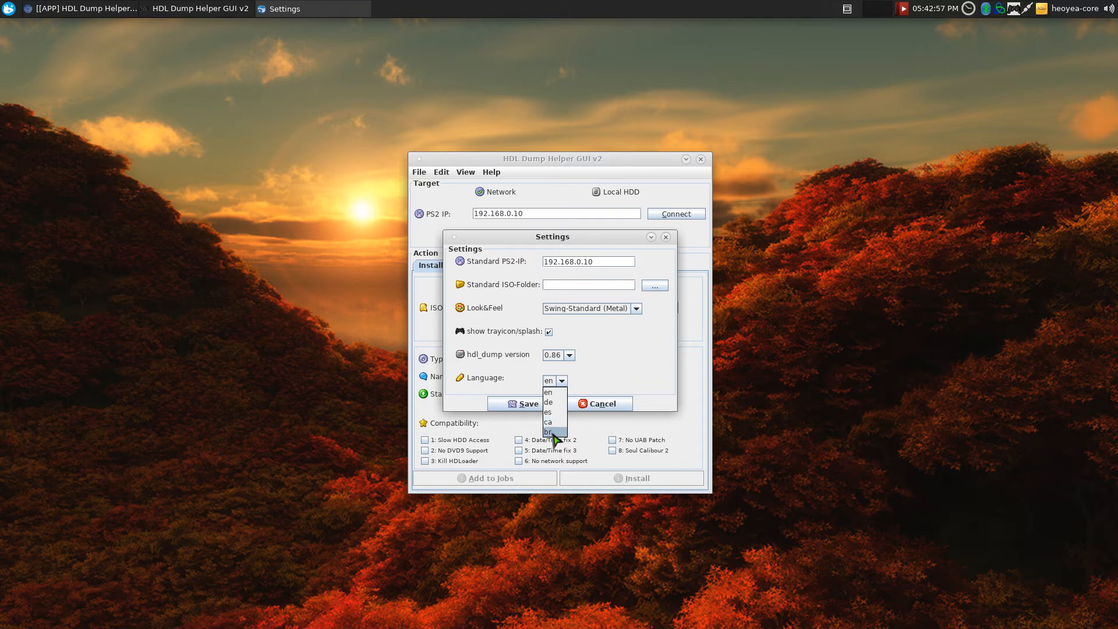
left_click(560, 380)
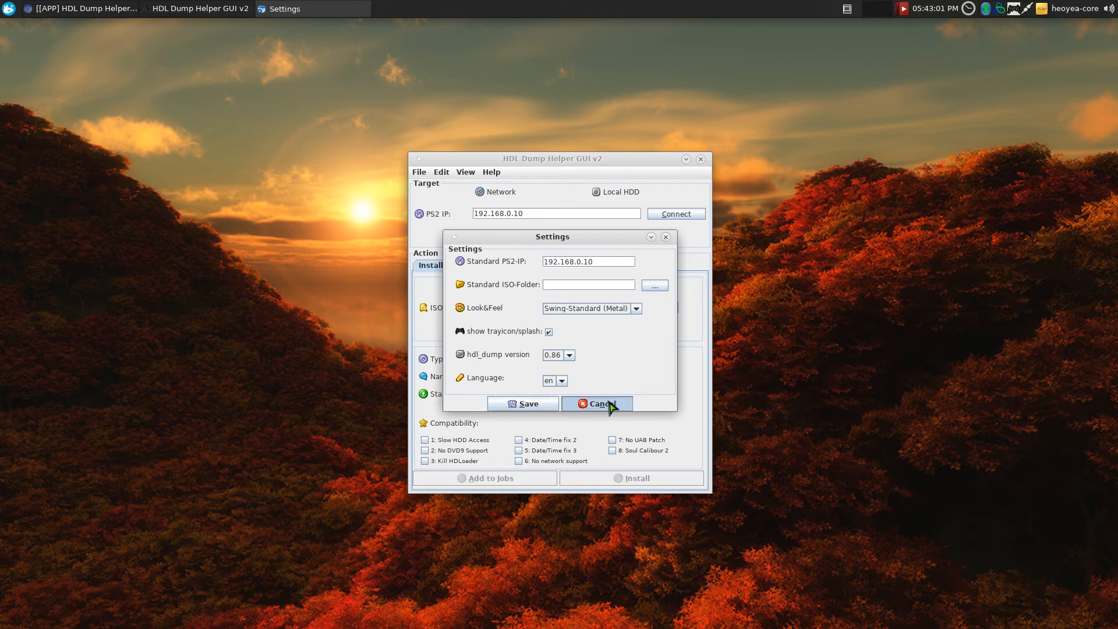
Cancel the Settings dialog and choose Local HDD as the target
left_click(597, 404)
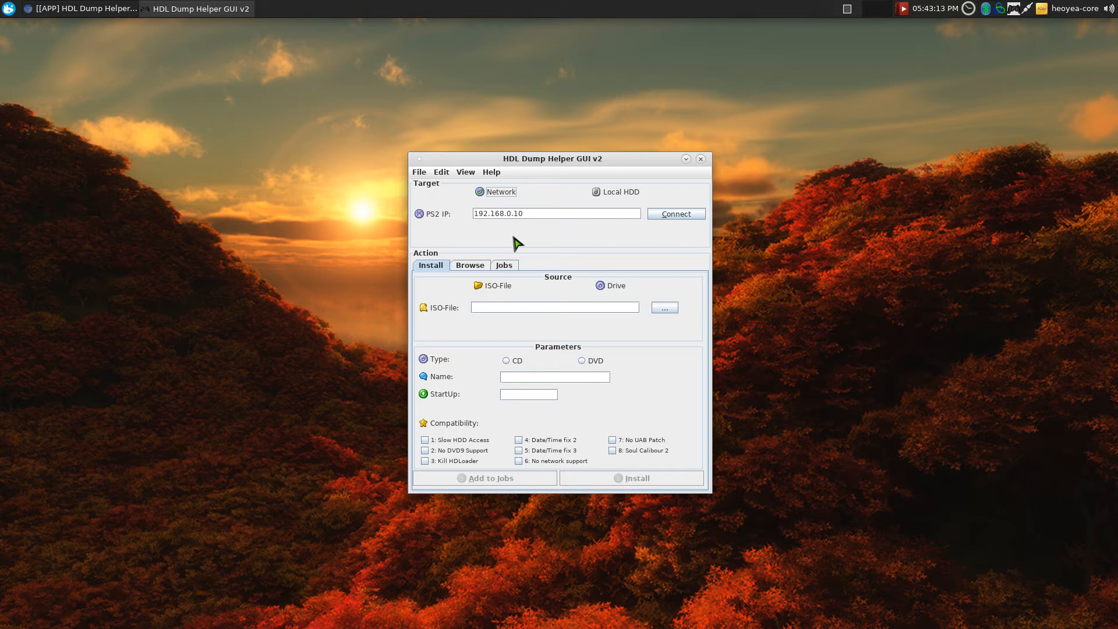
mouse_move(622, 201)
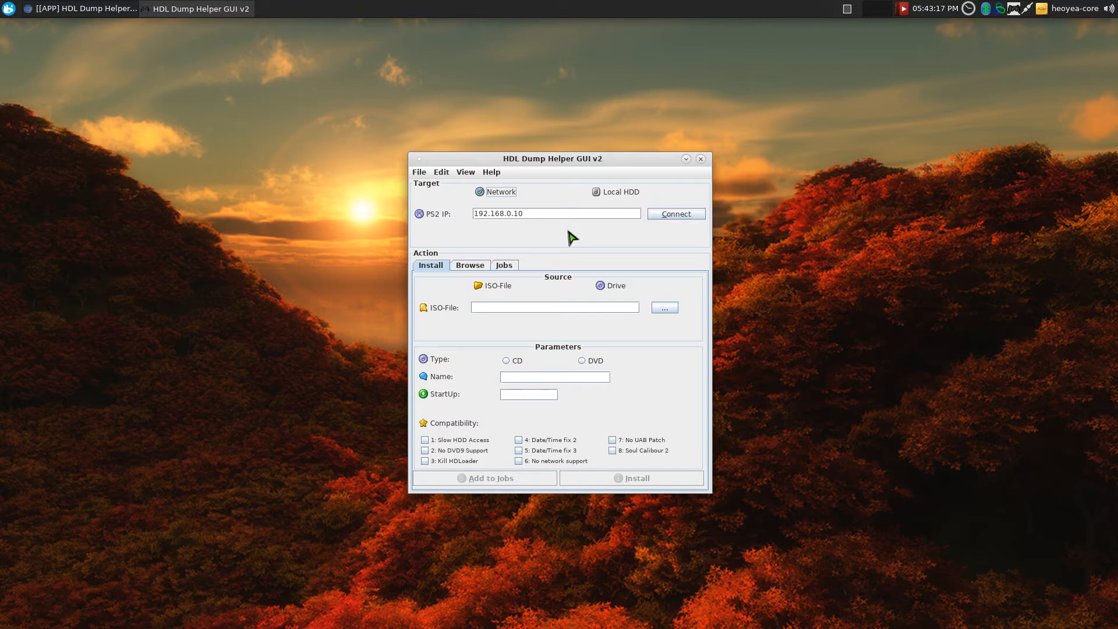
mouse_move(610, 208)
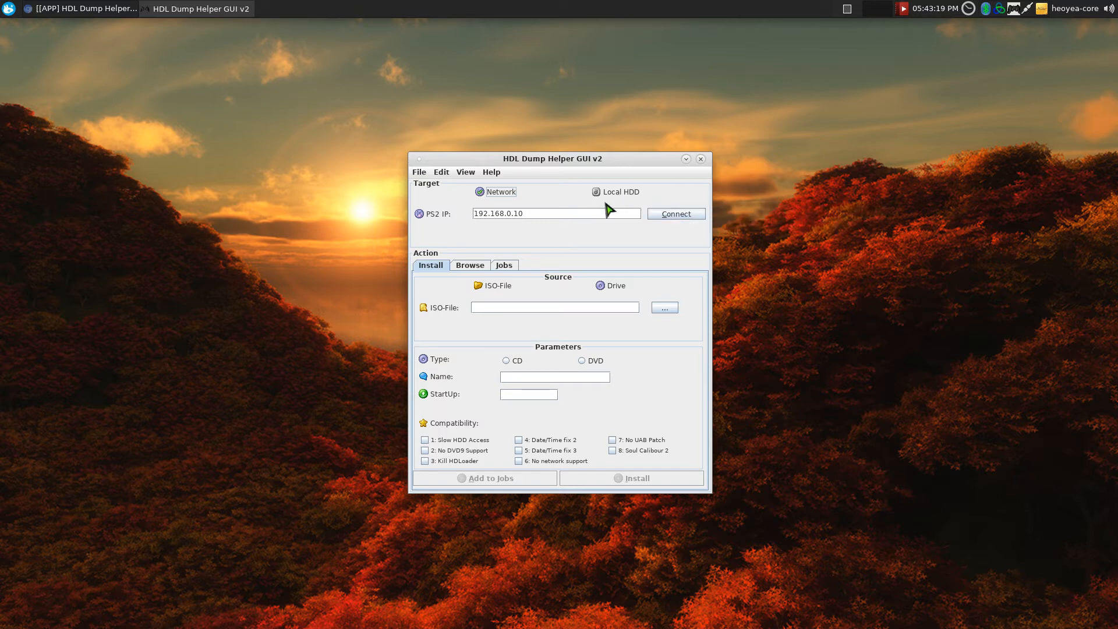
left_click(596, 192)
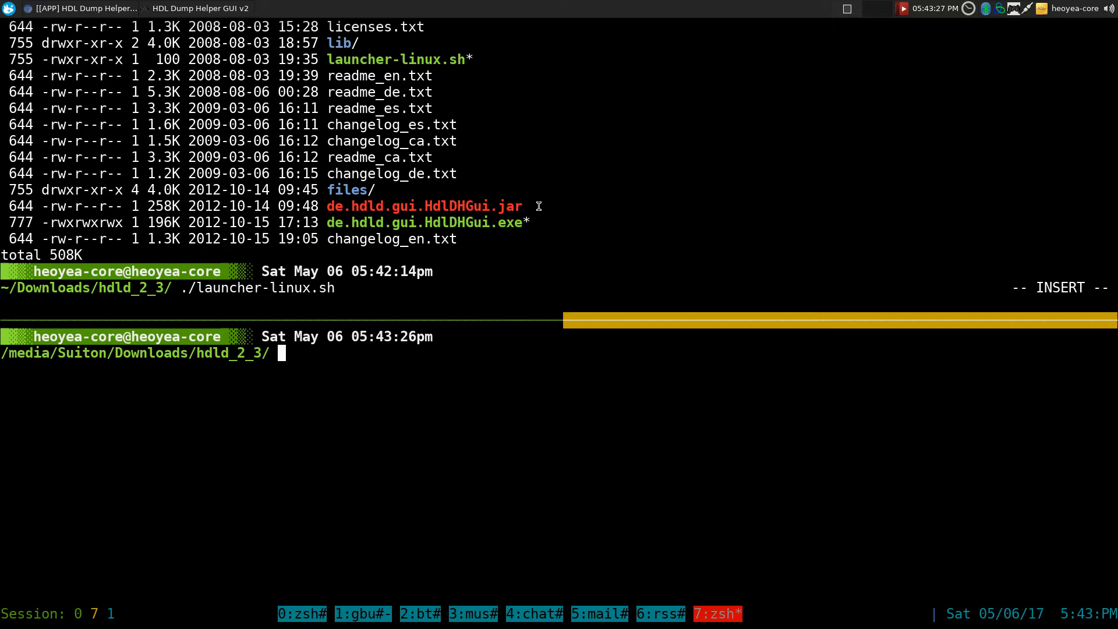
Run \lsblk, which lsblk and the aliased lsblk listing, revealing the 186.3G removable drive sdd
type("\\lsblk")
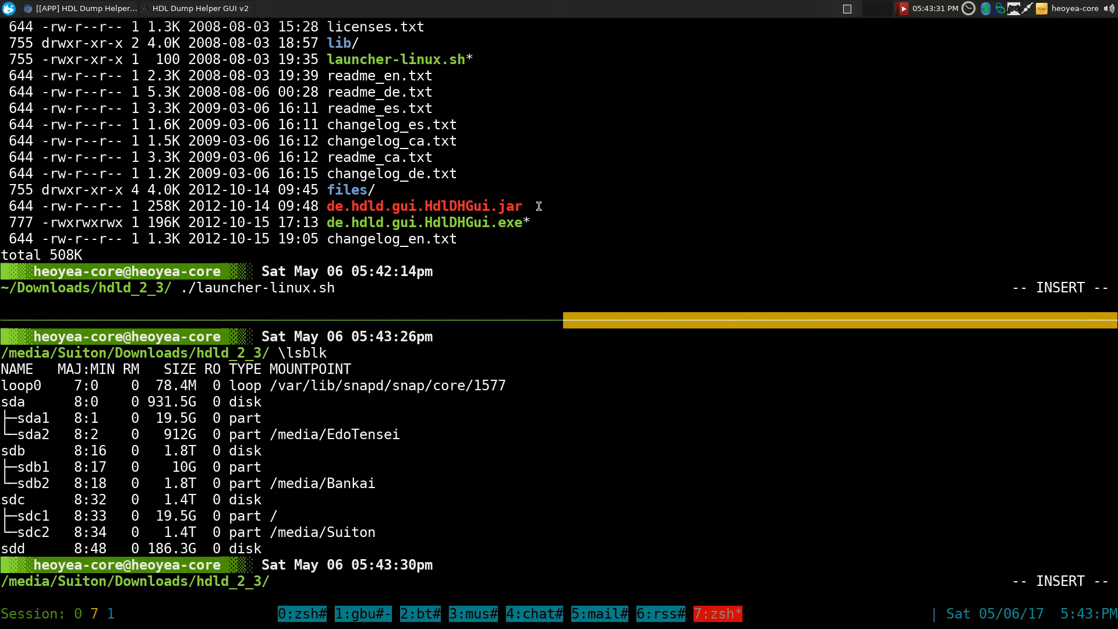
type("which")
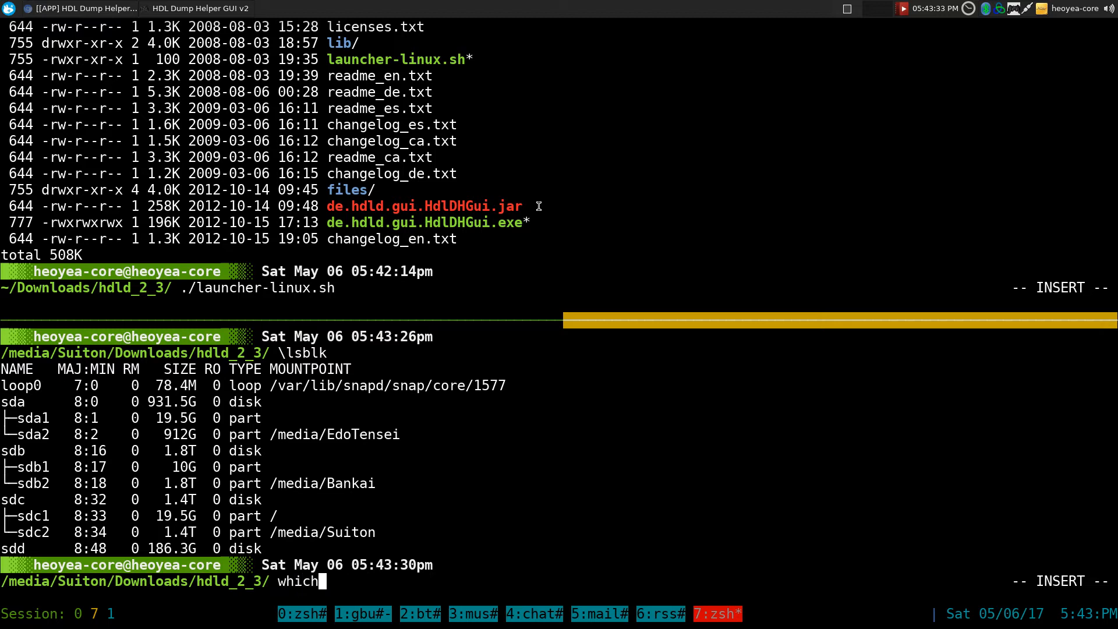
type("lsblk")
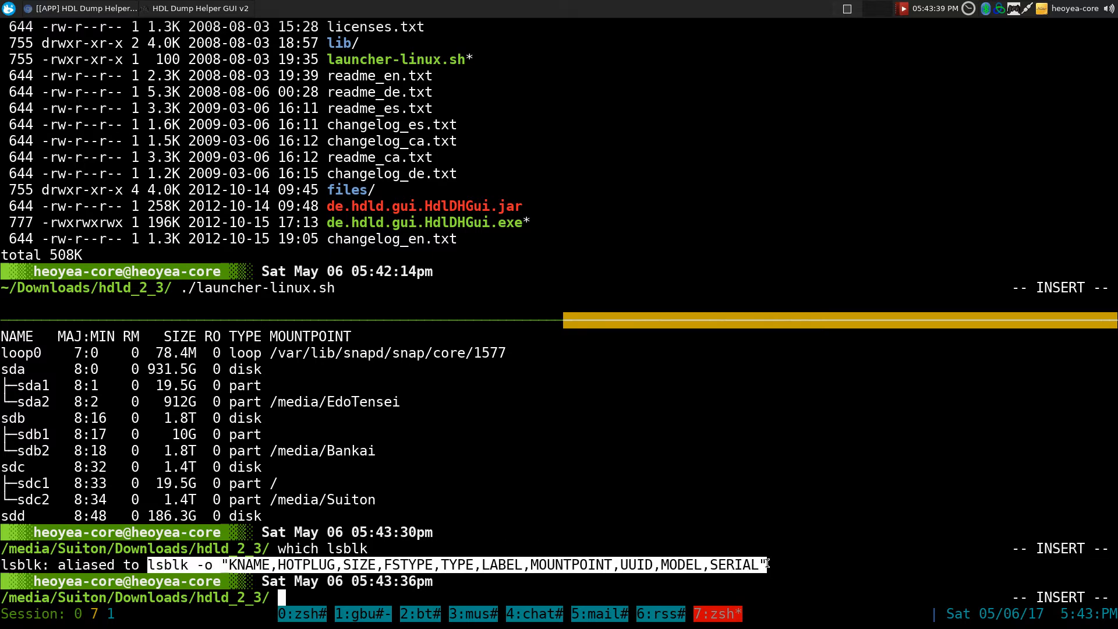
mouse_move(770, 417)
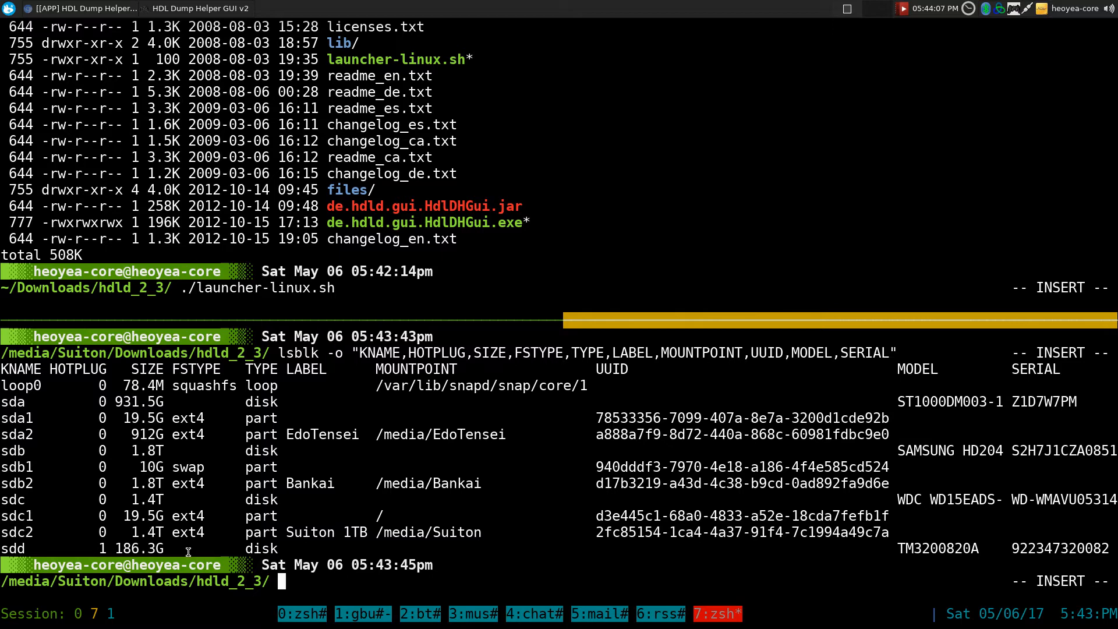
double_click(198, 369)
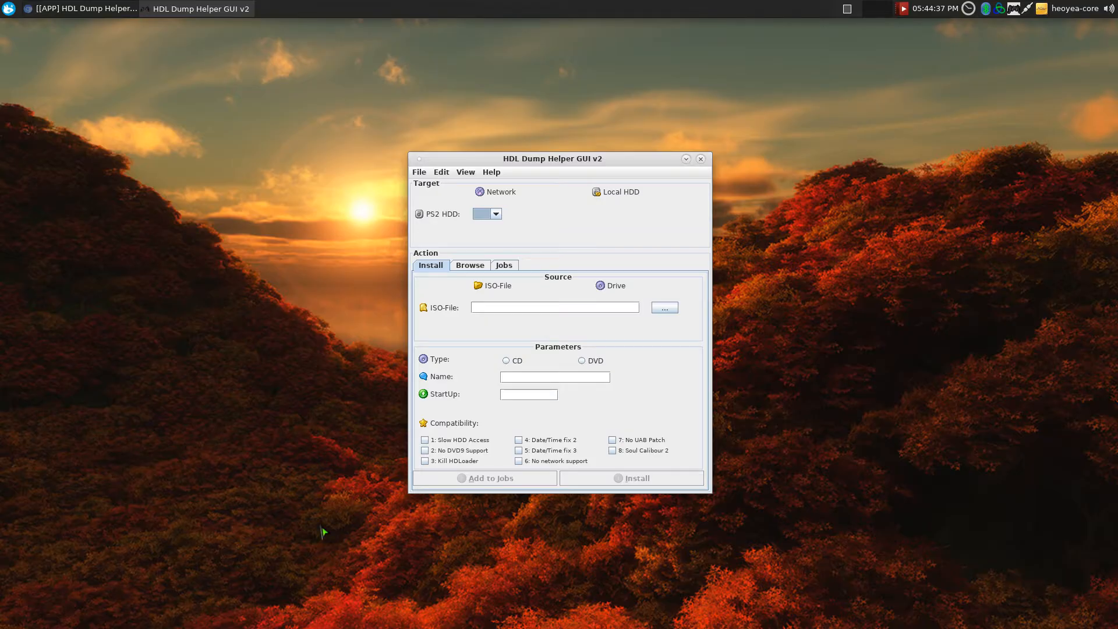
Choose sdd as the PS2 HDD and confirm the sudo password prompt
left_click(496, 213)
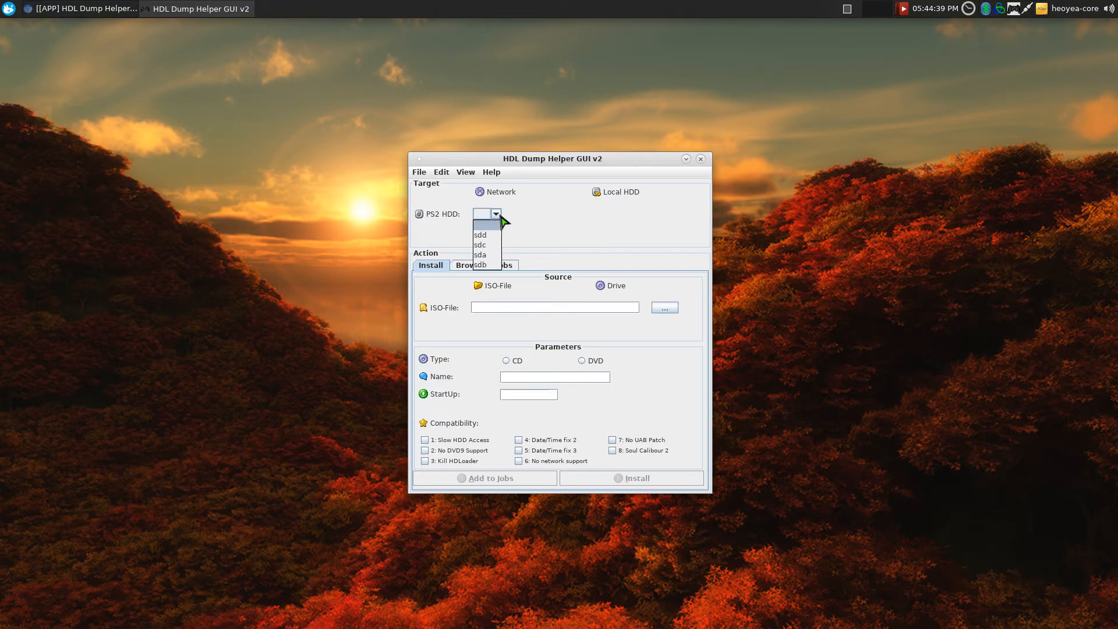
left_click(478, 234)
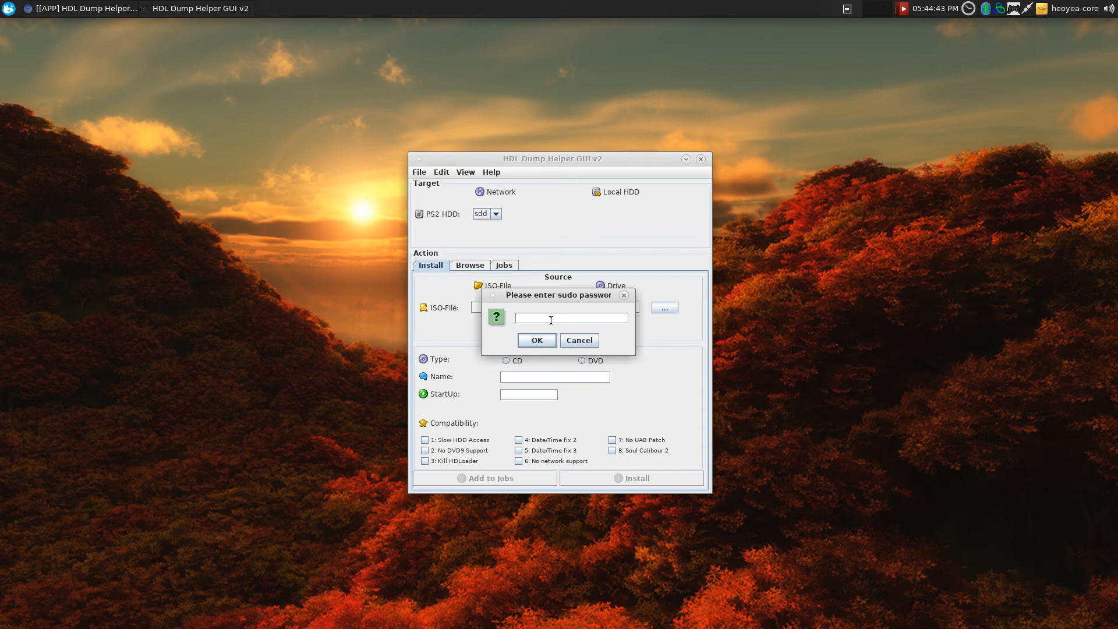
type("password")
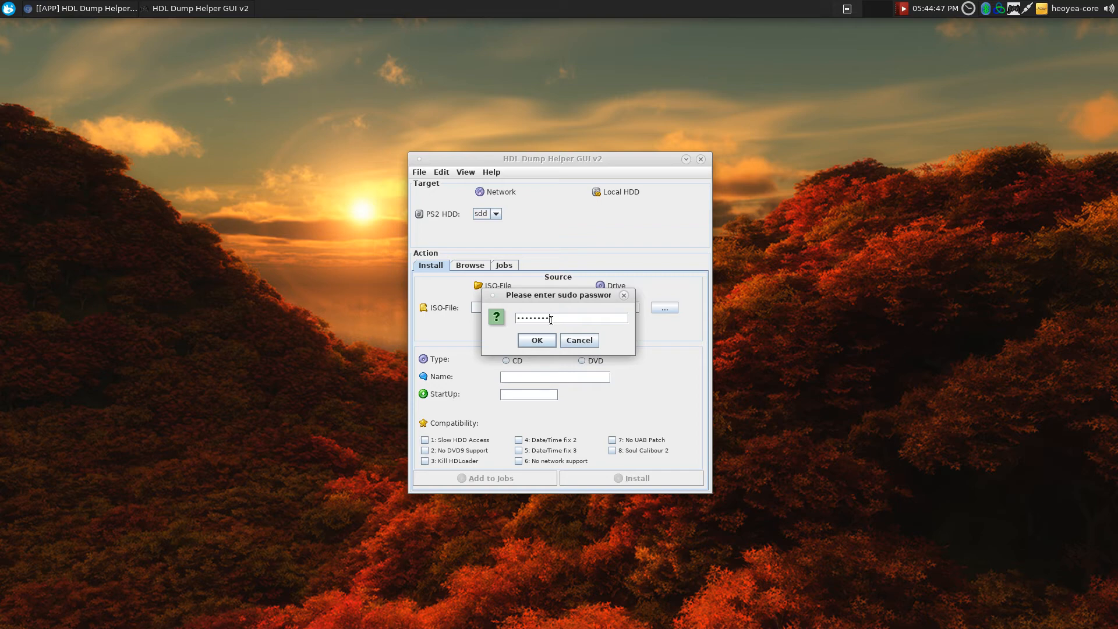
left_click(536, 340)
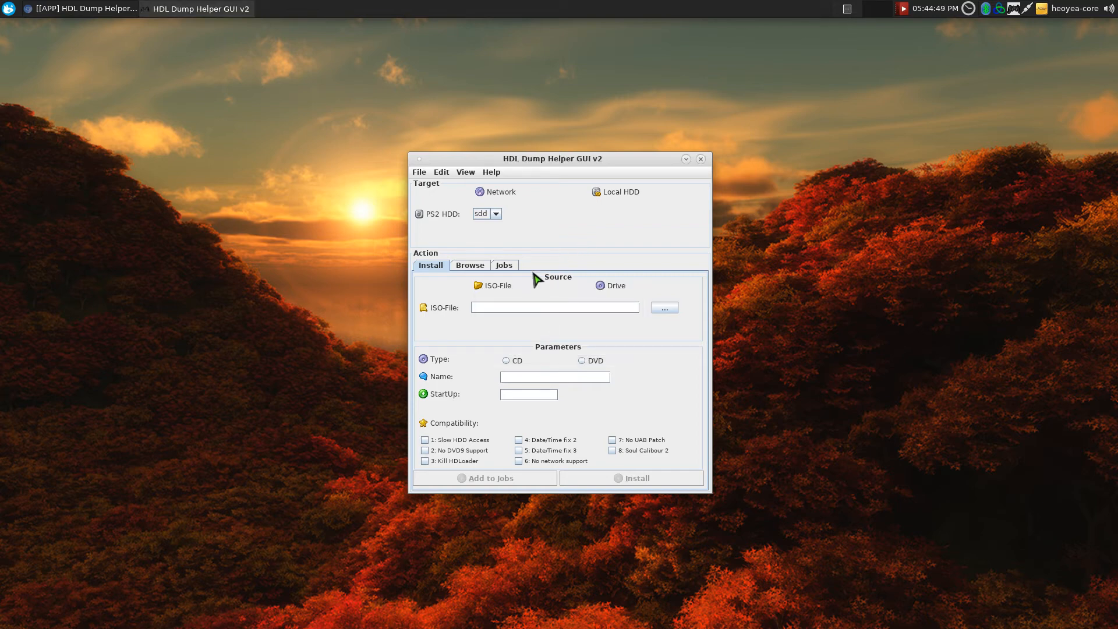
mouse_move(547, 280)
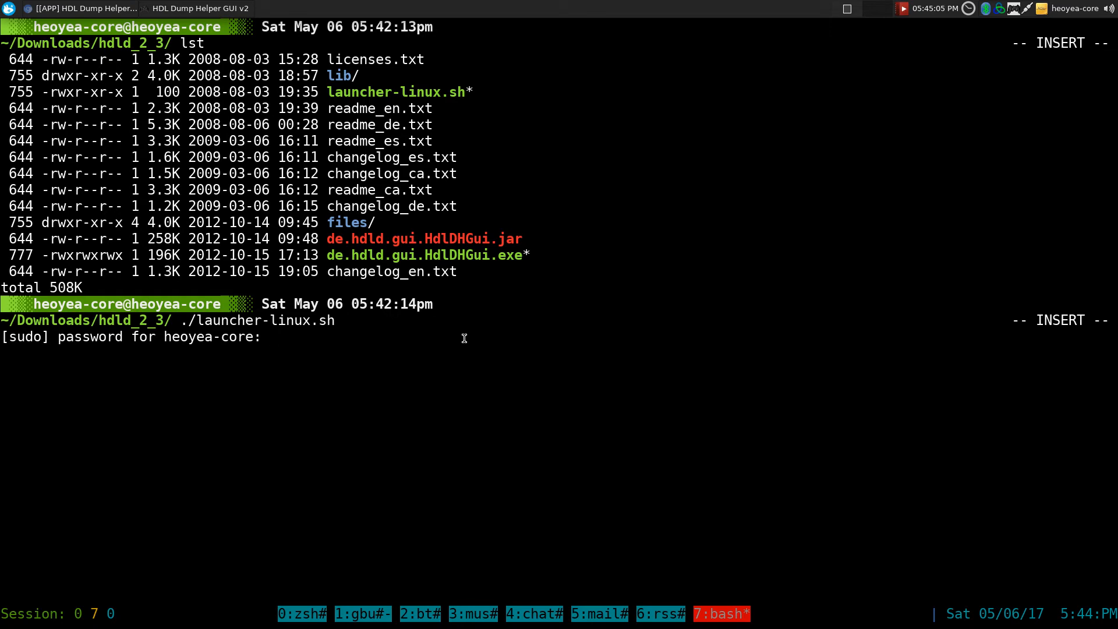
mouse_move(481, 366)
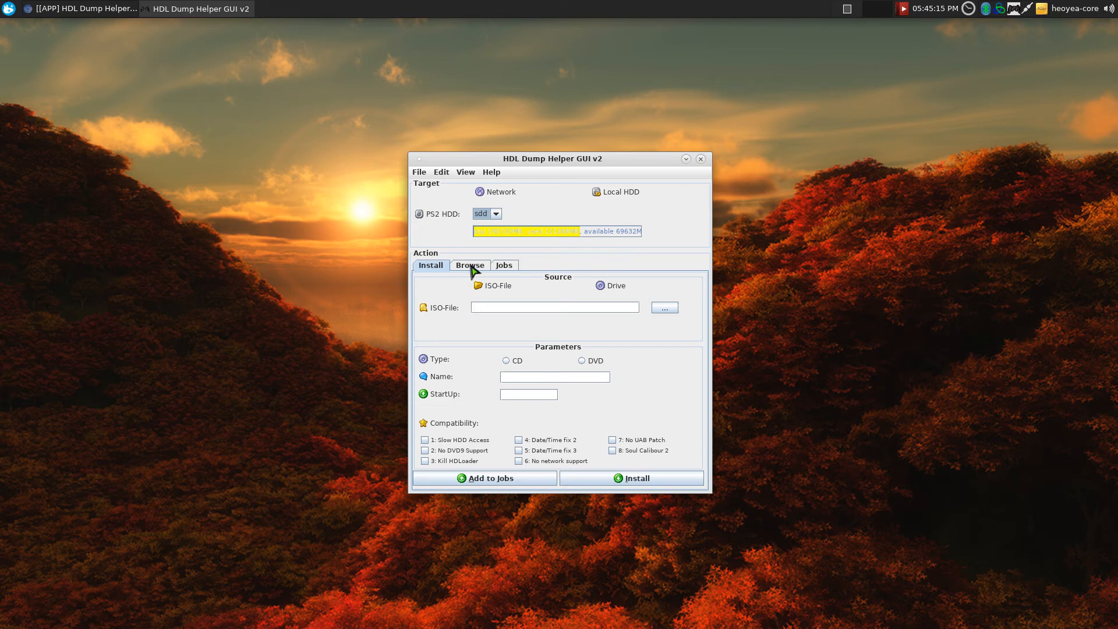
List the 32 games installed on sdd, then return to the Install form
left_click(469, 264)
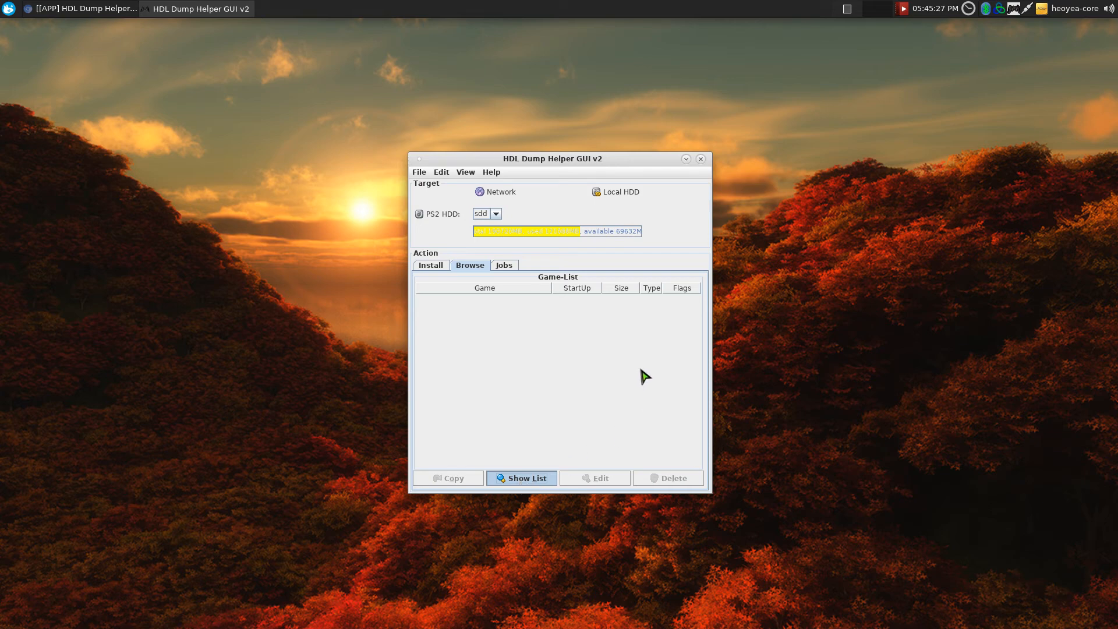
left_click(522, 478)
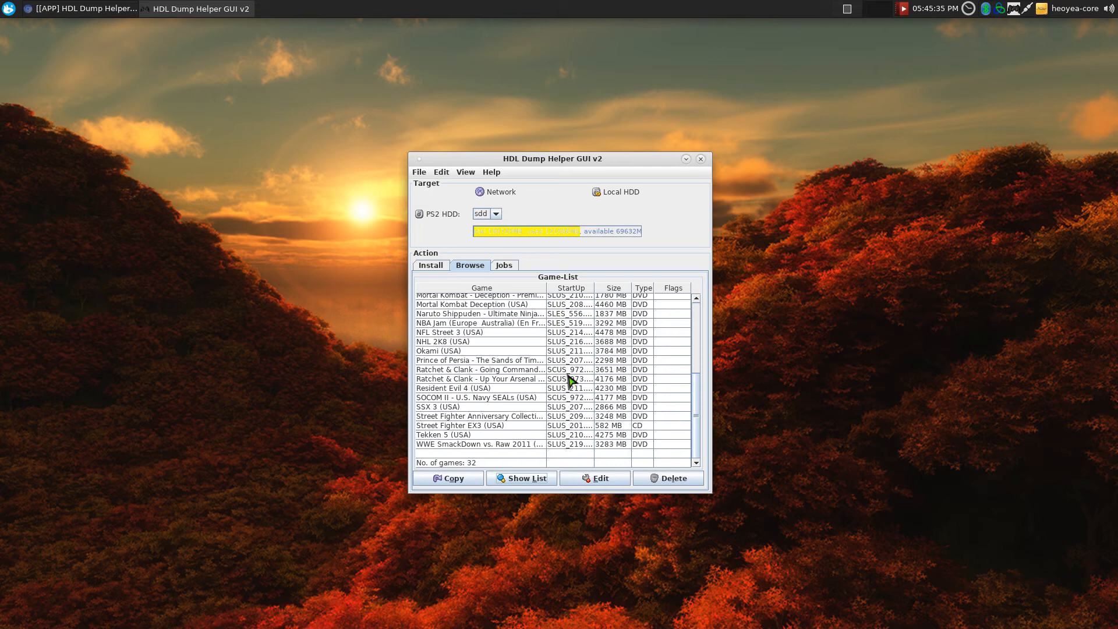
left_click(429, 265)
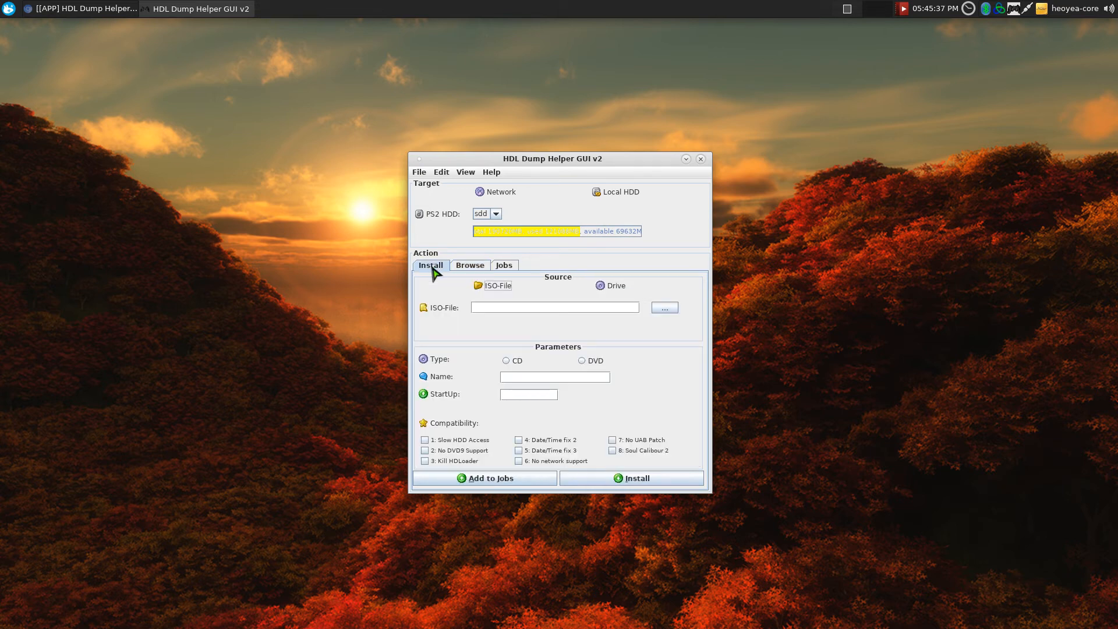
mouse_move(490, 376)
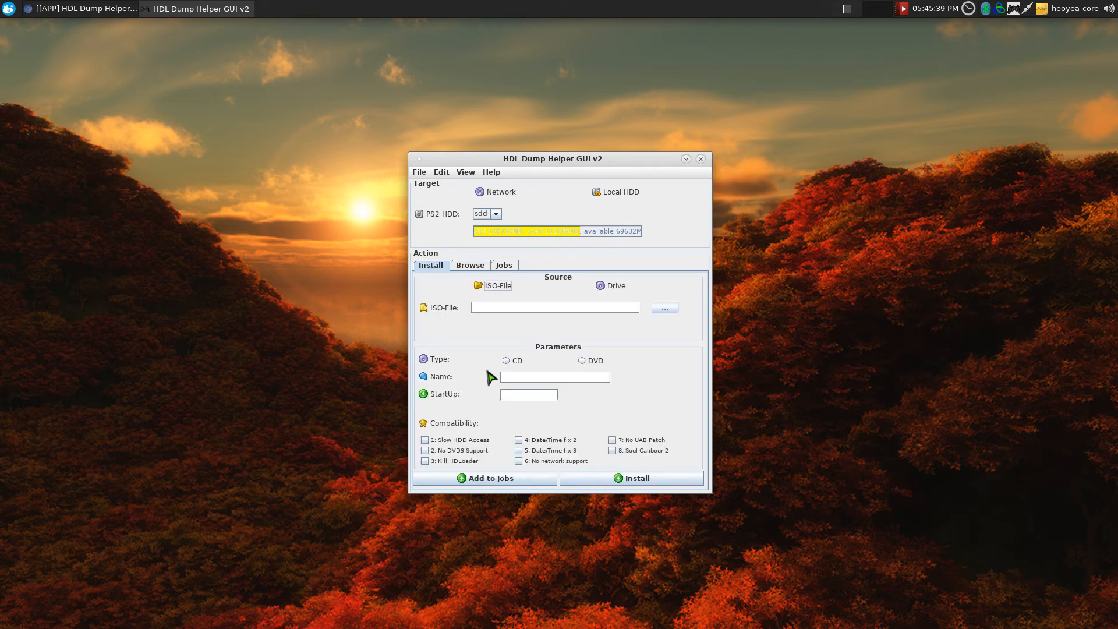
Navigate the ISO chooser up and into the ArchiveORG / PS2GAMES folder
left_click(662, 307)
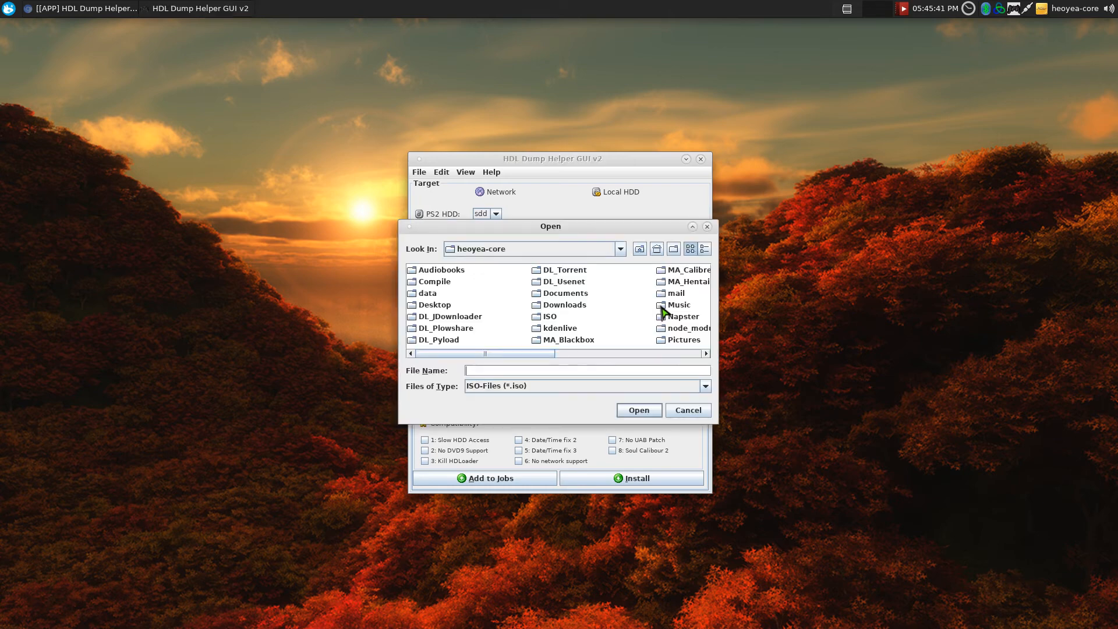
left_click(618, 248)
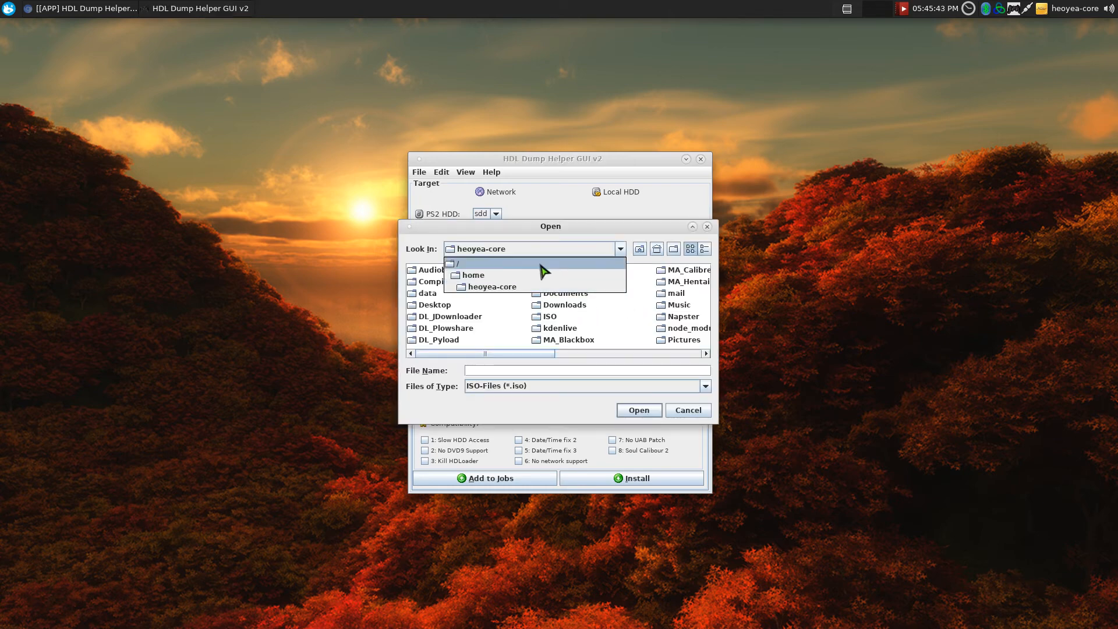
left_click(459, 263)
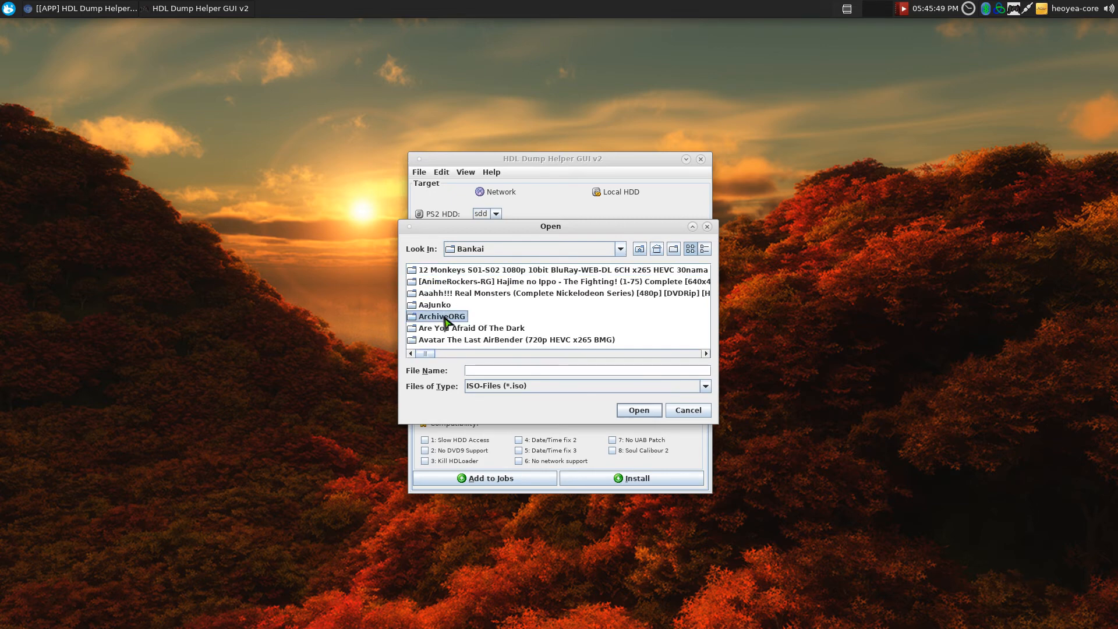
double_click(440, 315)
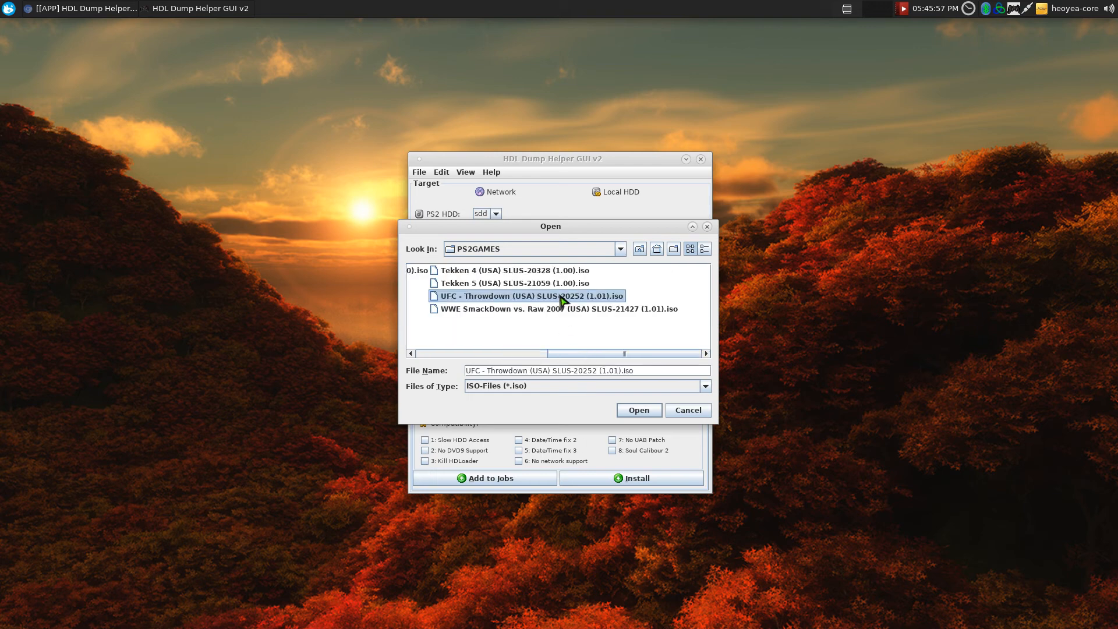
mouse_move(595, 350)
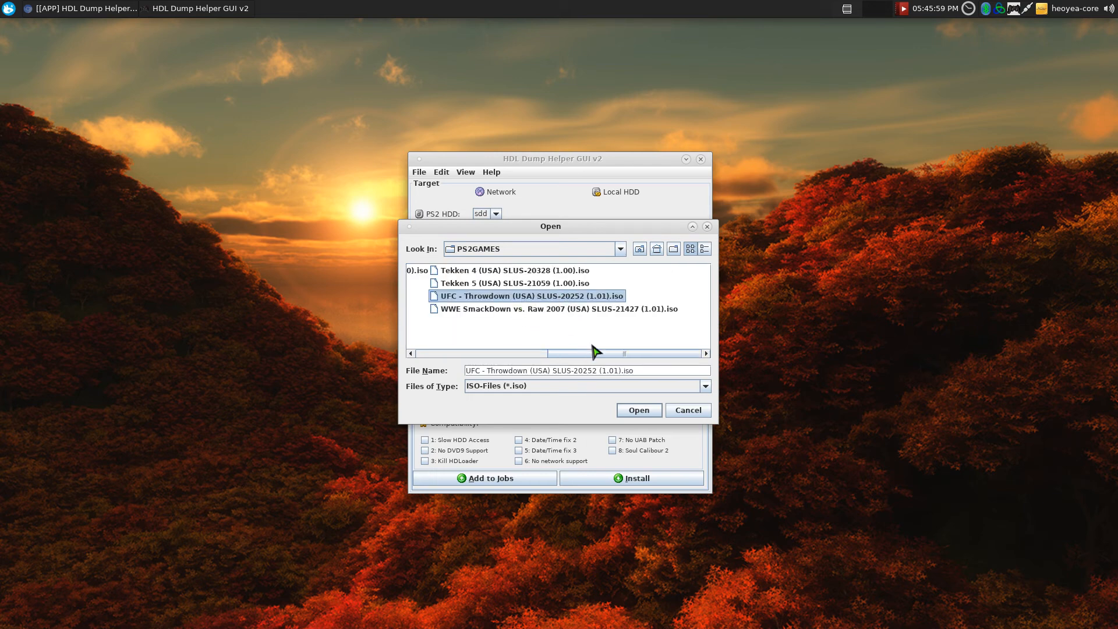
Load the UFC - Throwdown (USA) ISO into the install form, filling DVD type and SLUS_202.52 startup
left_click(560, 307)
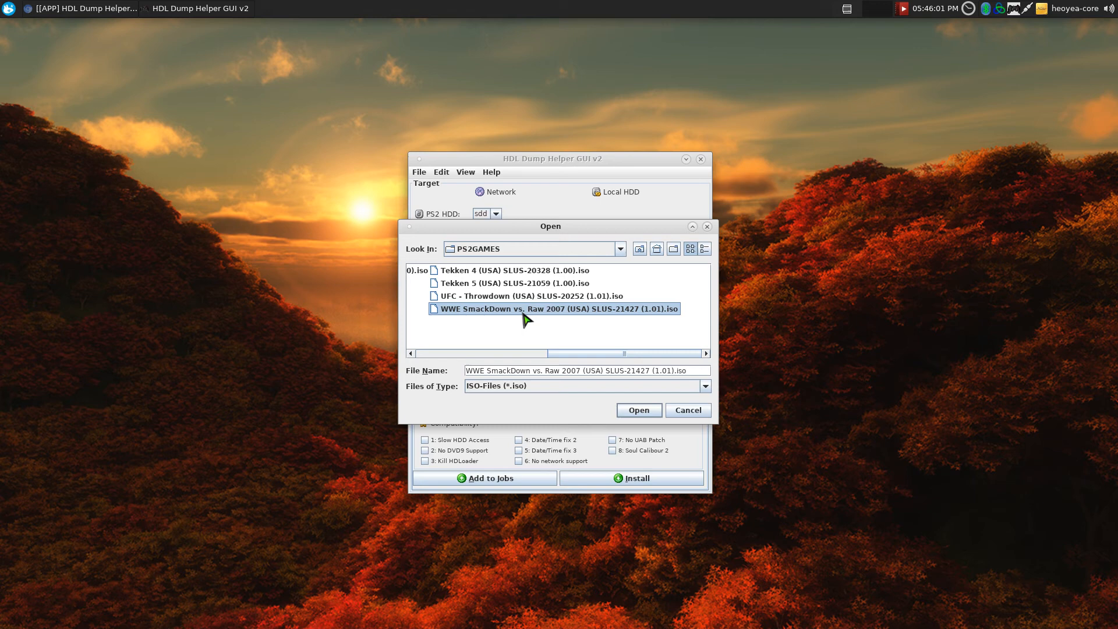
left_click(531, 295)
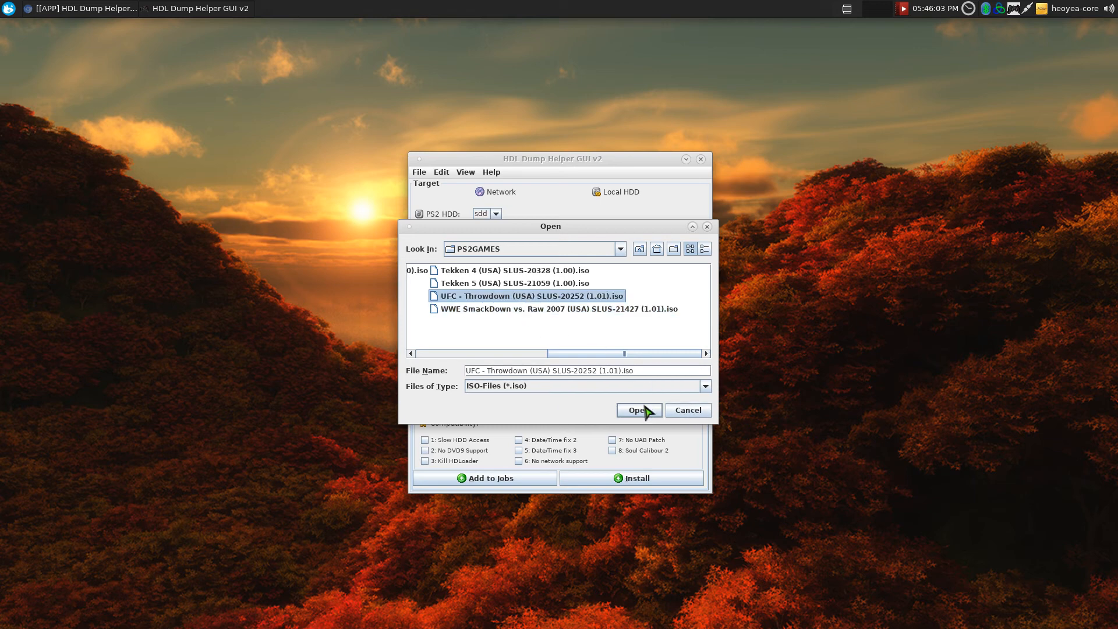
left_click(633, 410)
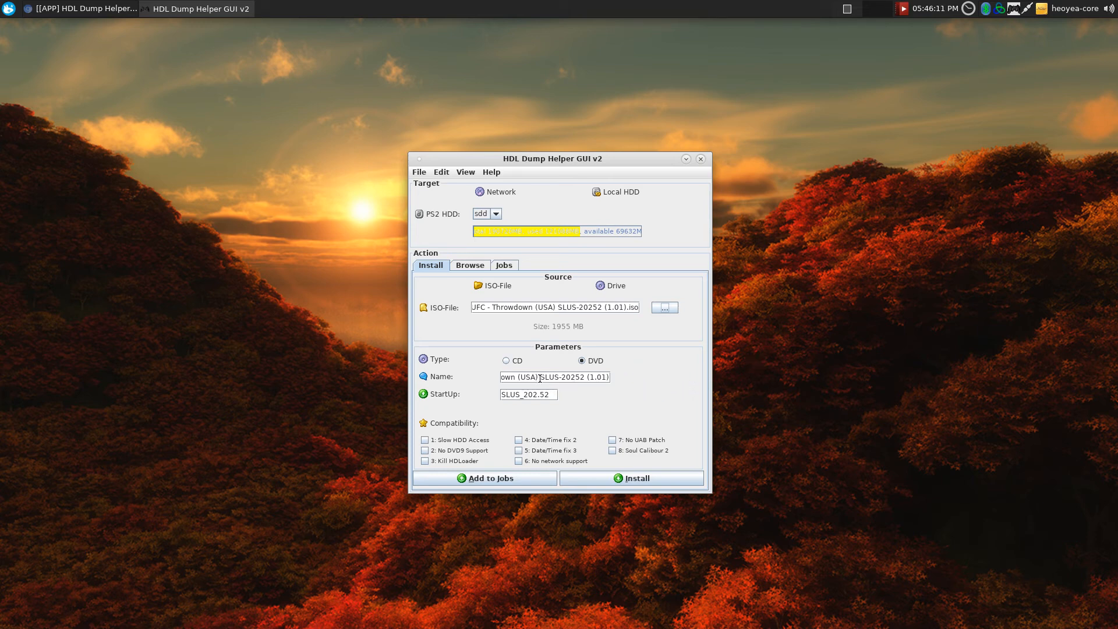
mouse_move(528, 395)
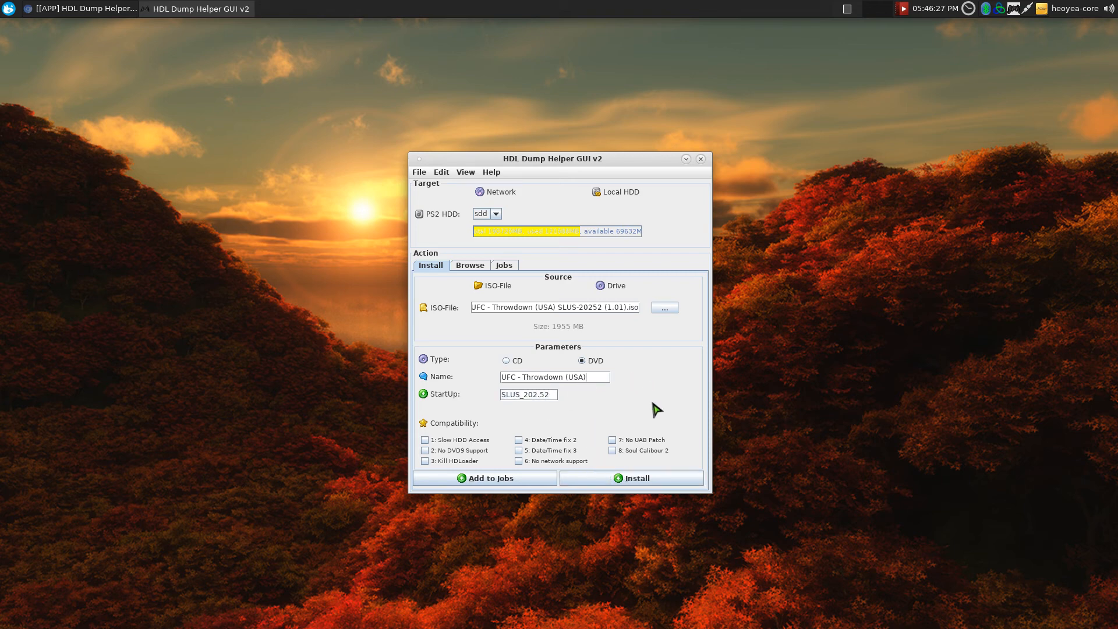
Check the drive's game list and the empty job queue, then return to the UFC form
left_click(470, 264)
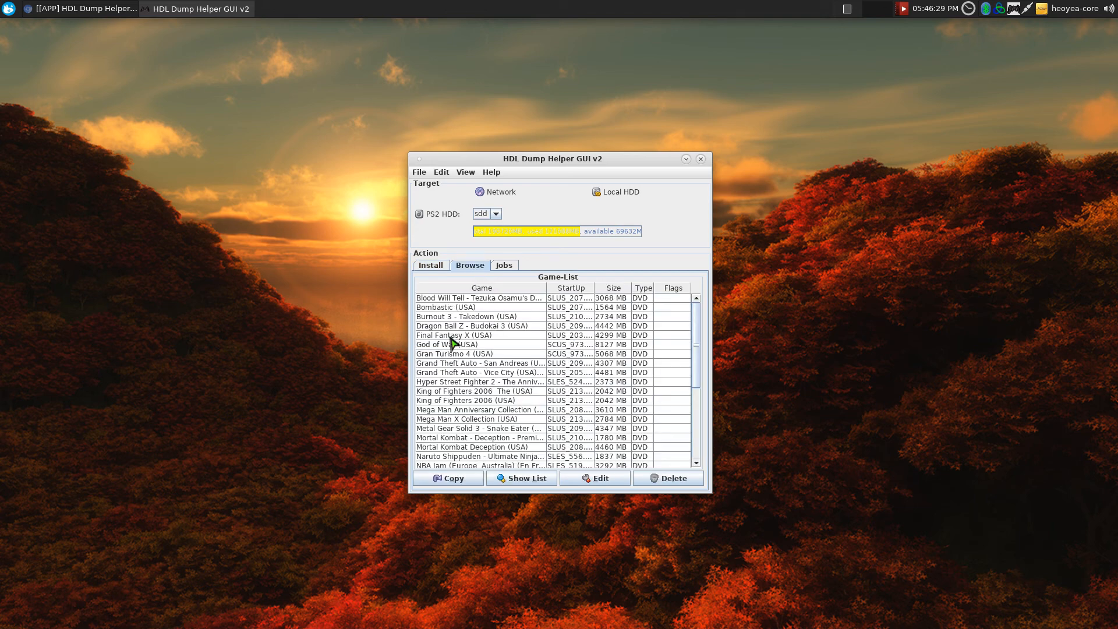
scroll("down", 3)
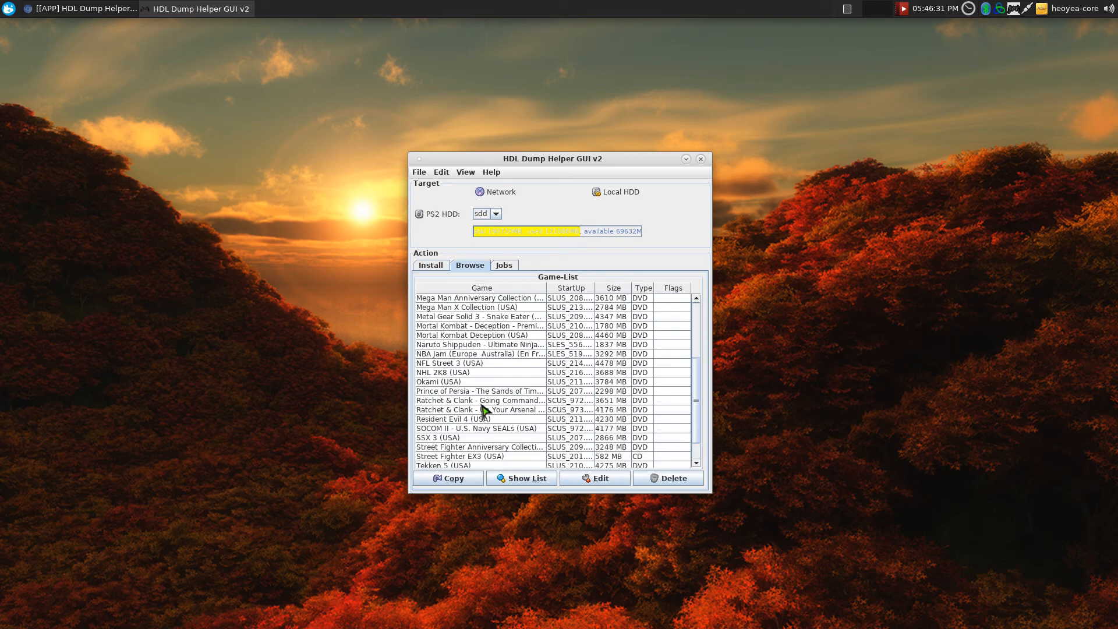
left_click(480, 399)
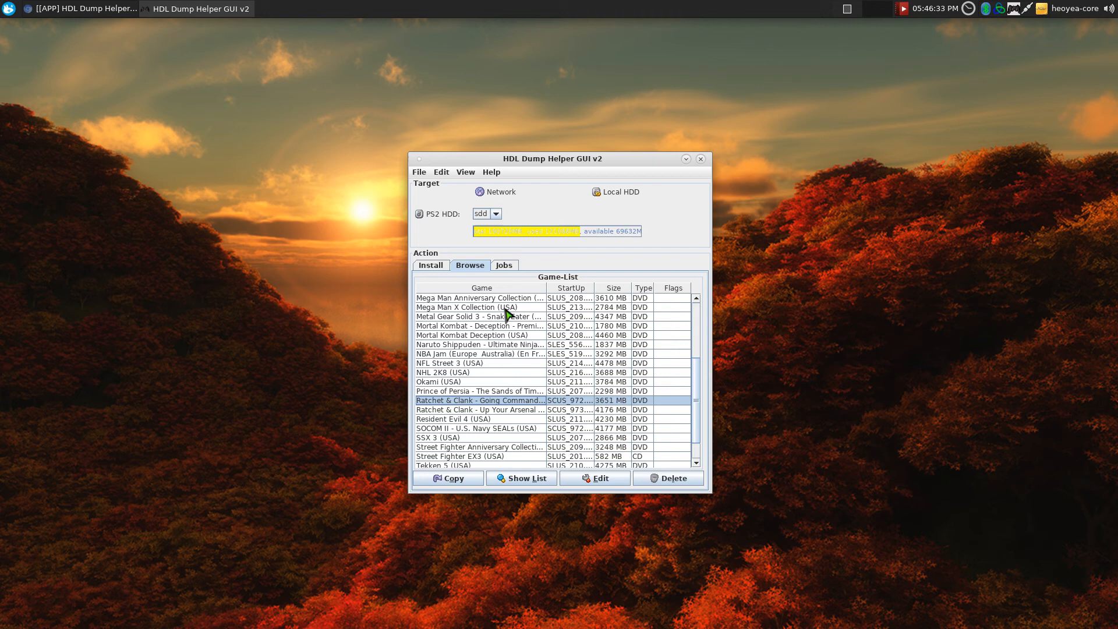
left_click(503, 264)
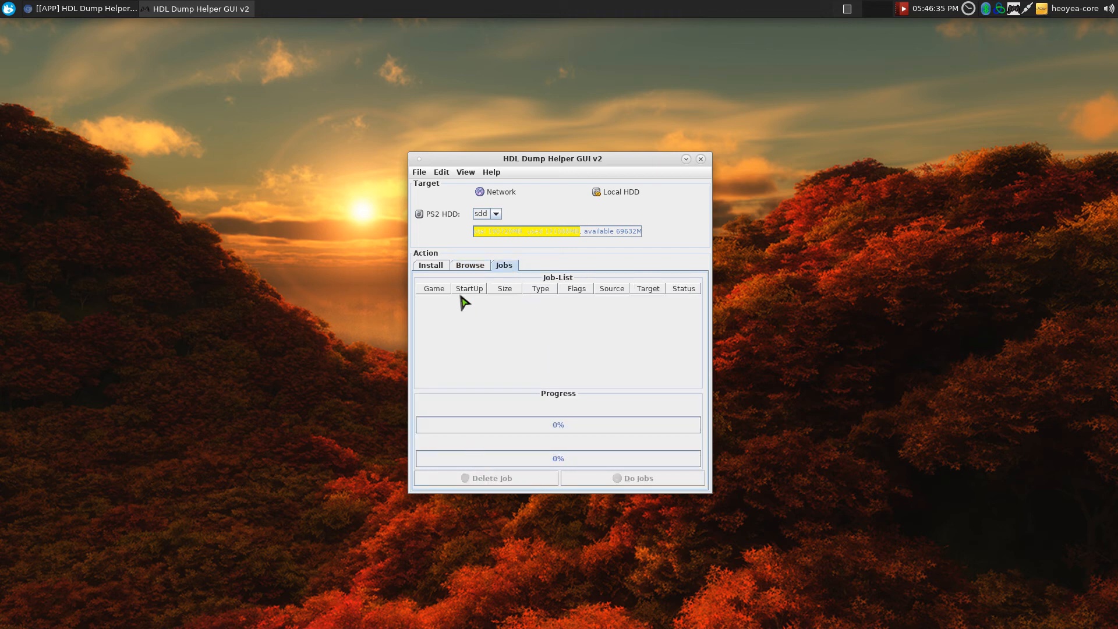
left_click(429, 264)
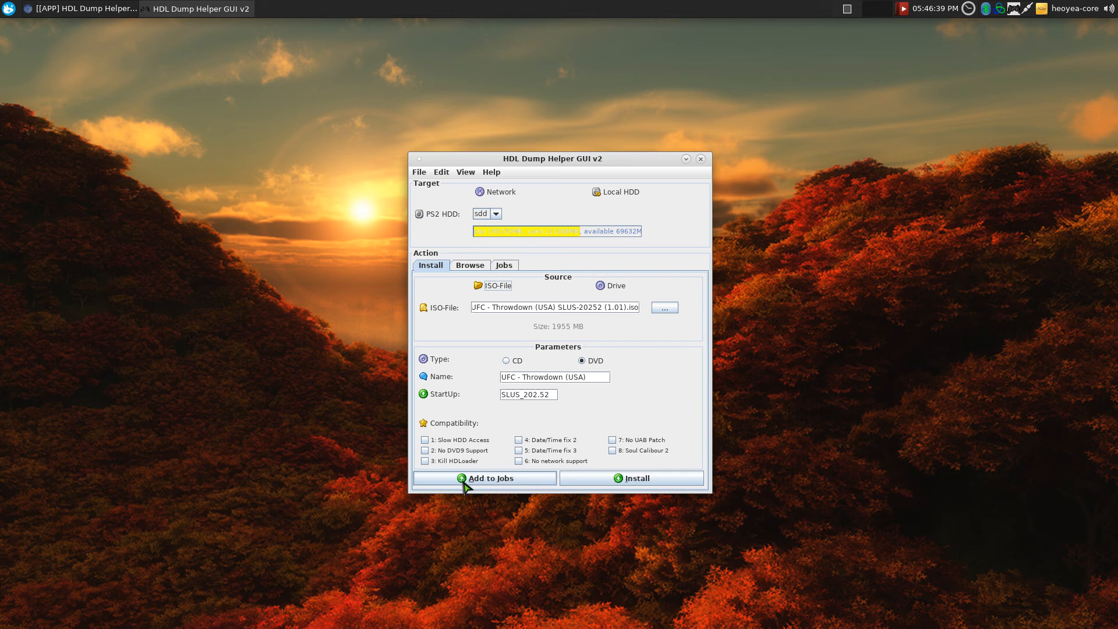
Queue UFC - Throwdown (USA) as a DVD install job targeting /dev/sdd
left_click(488, 477)
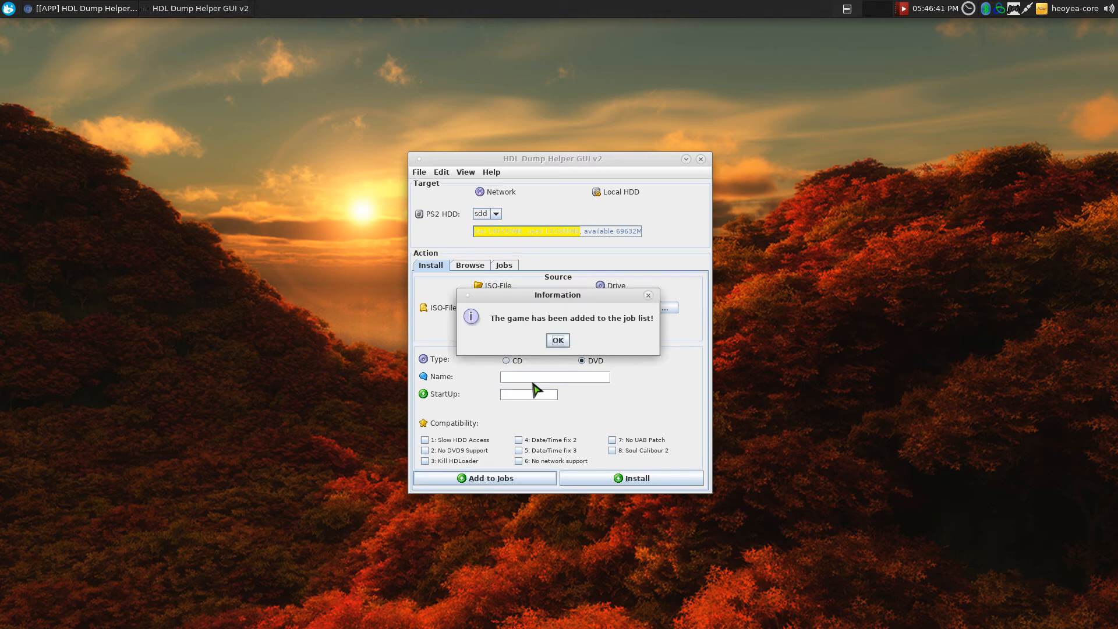
left_click(558, 340)
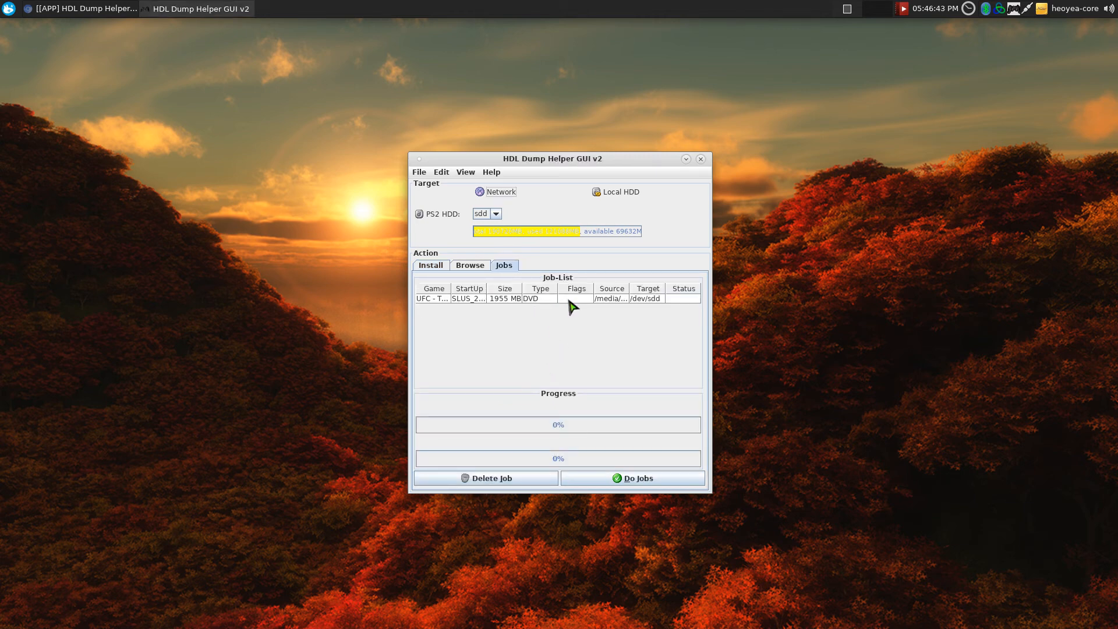
Load the Tekken 4 (USA) 2573 MB DVD ISO and queue it as a second job on /dev/sdd
left_click(430, 265)
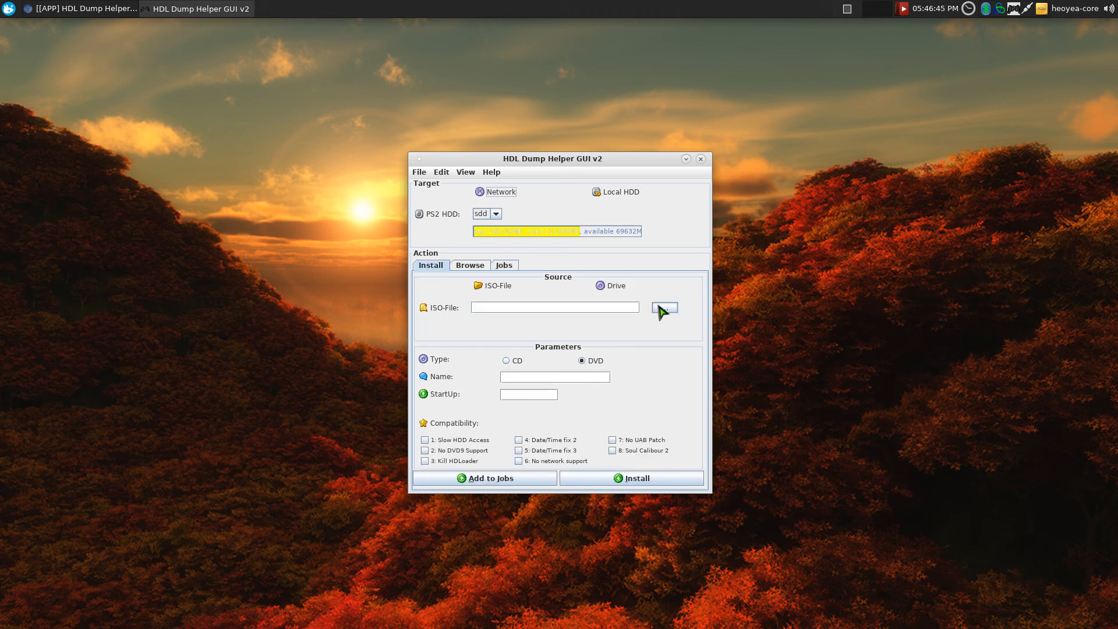
left_click(663, 310)
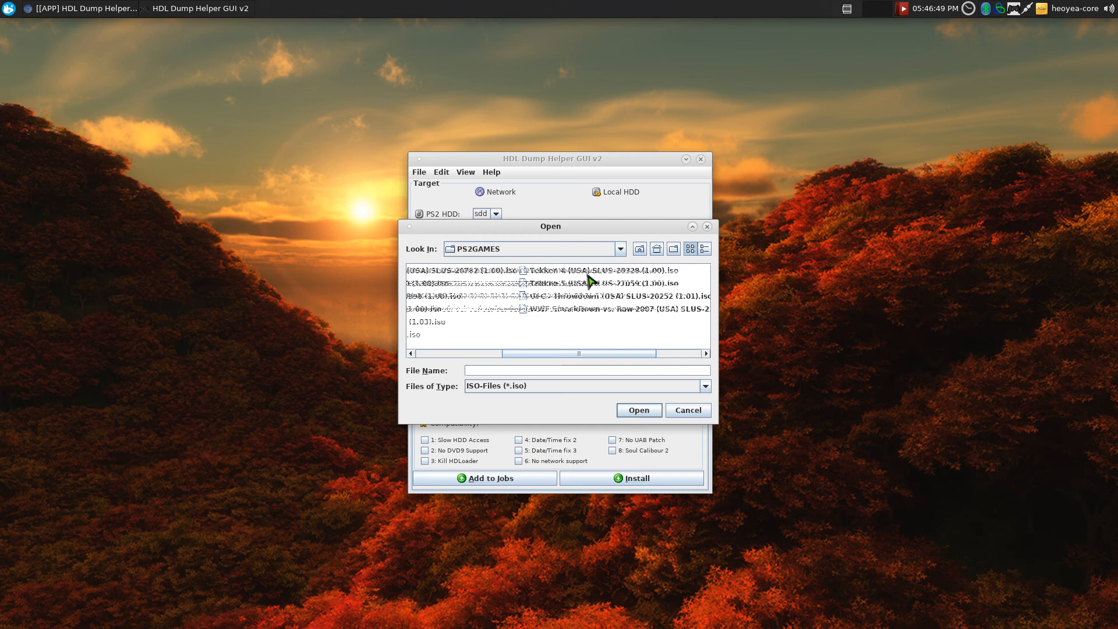
left_click(637, 410)
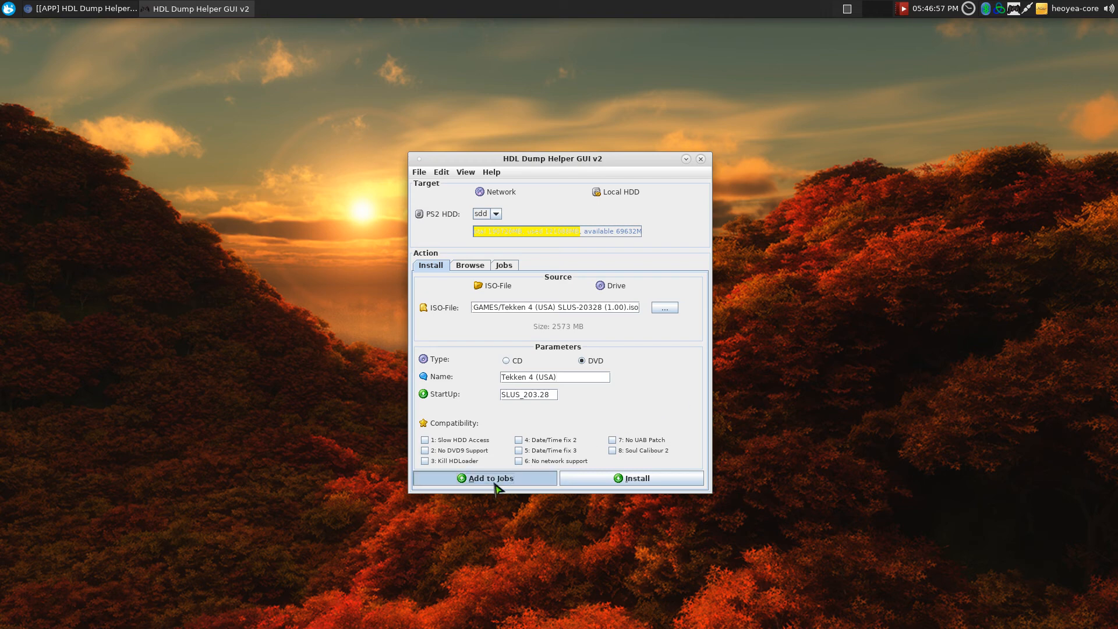
left_click(489, 477)
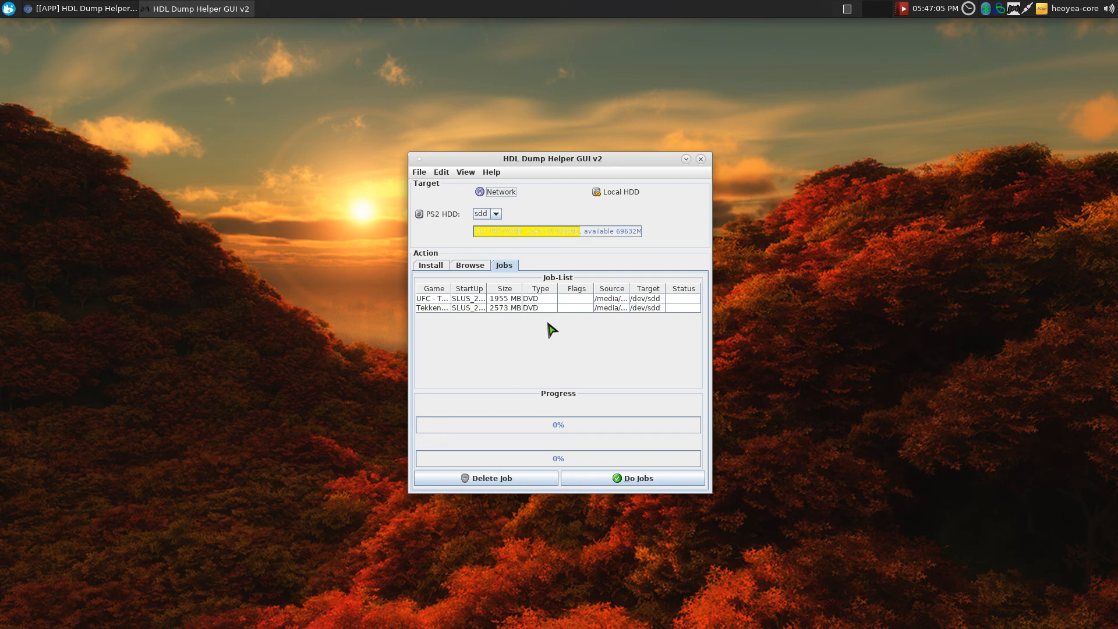
Review the drive's installed game list twice, ending on the blank install form
left_click(469, 264)
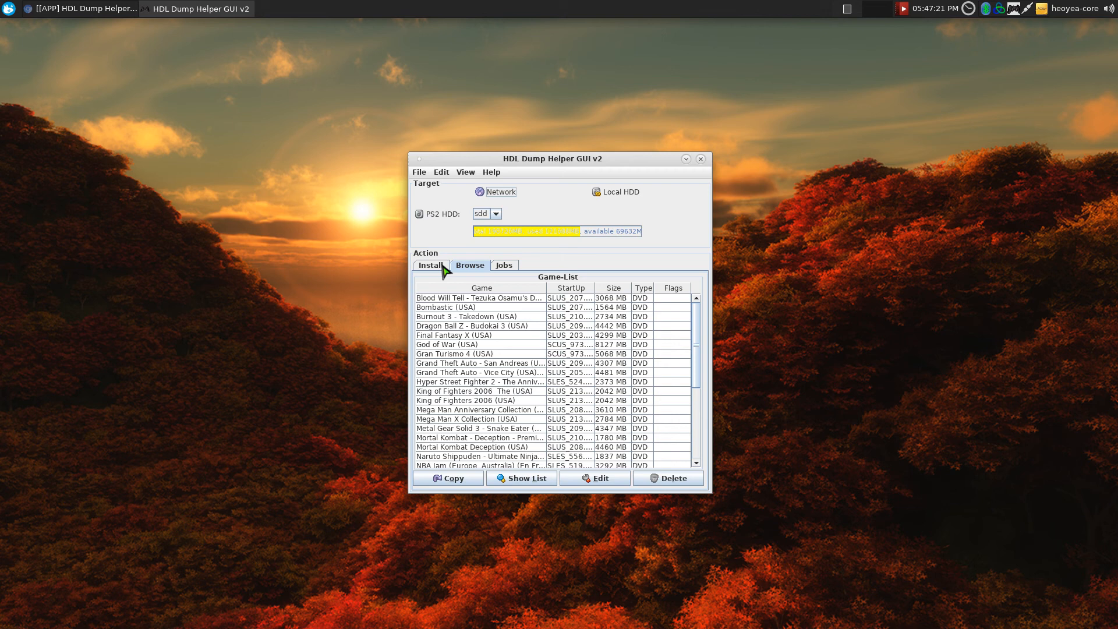
mouse_move(469, 265)
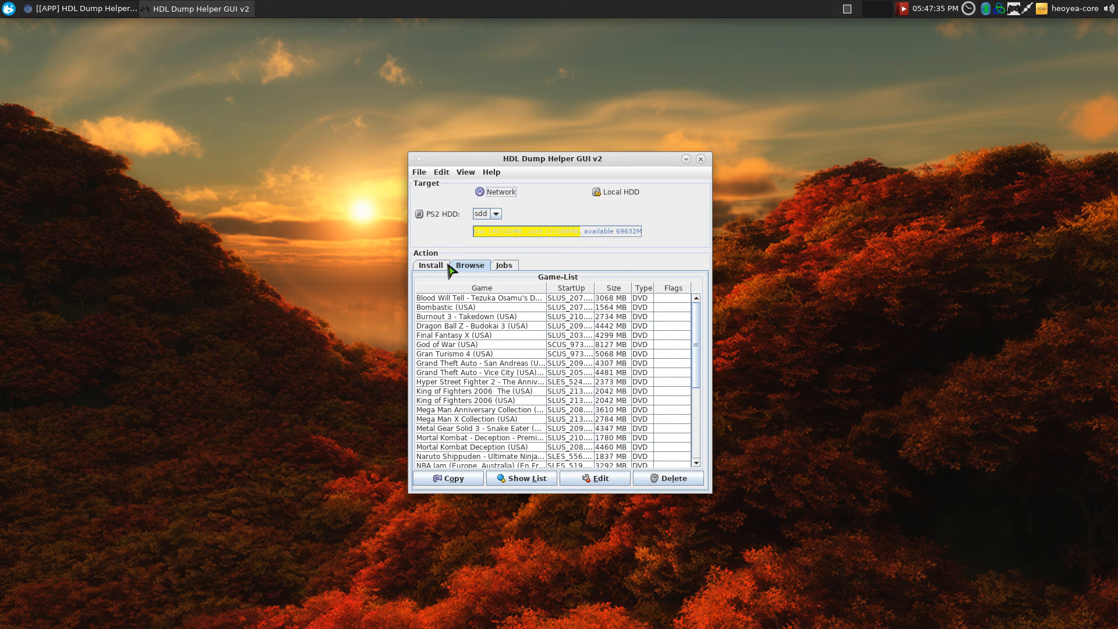
left_click(430, 264)
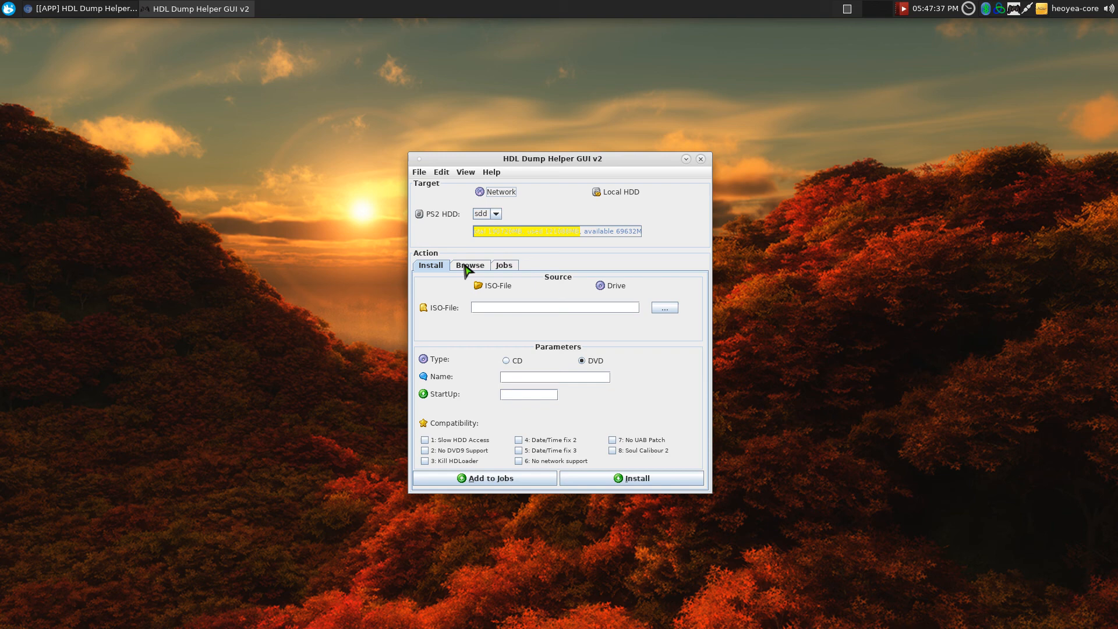
left_click(470, 264)
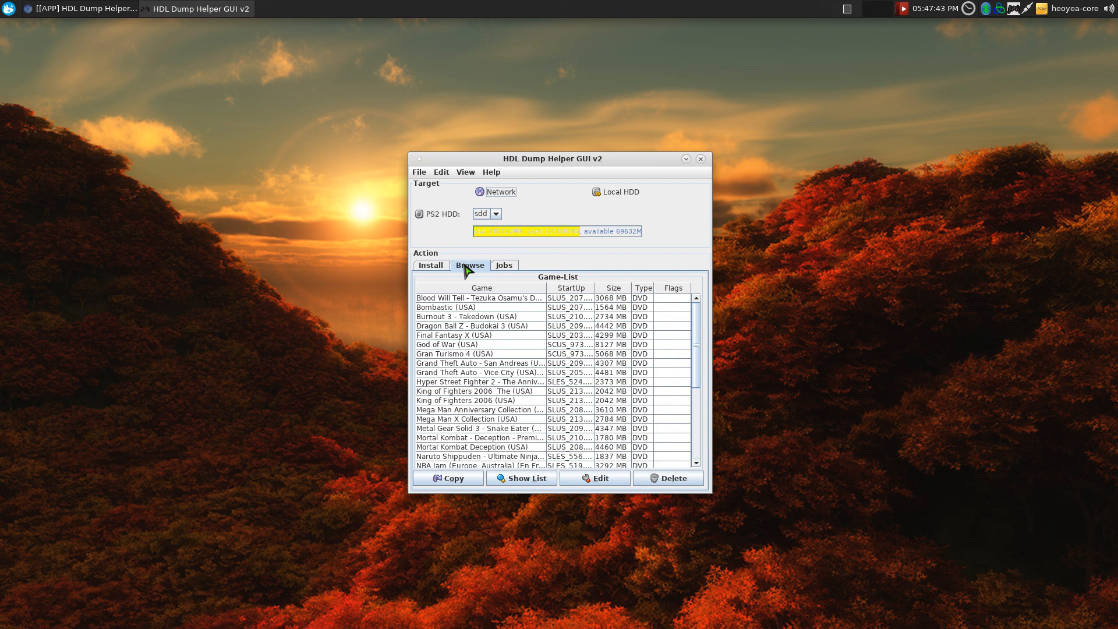
left_click(430, 264)
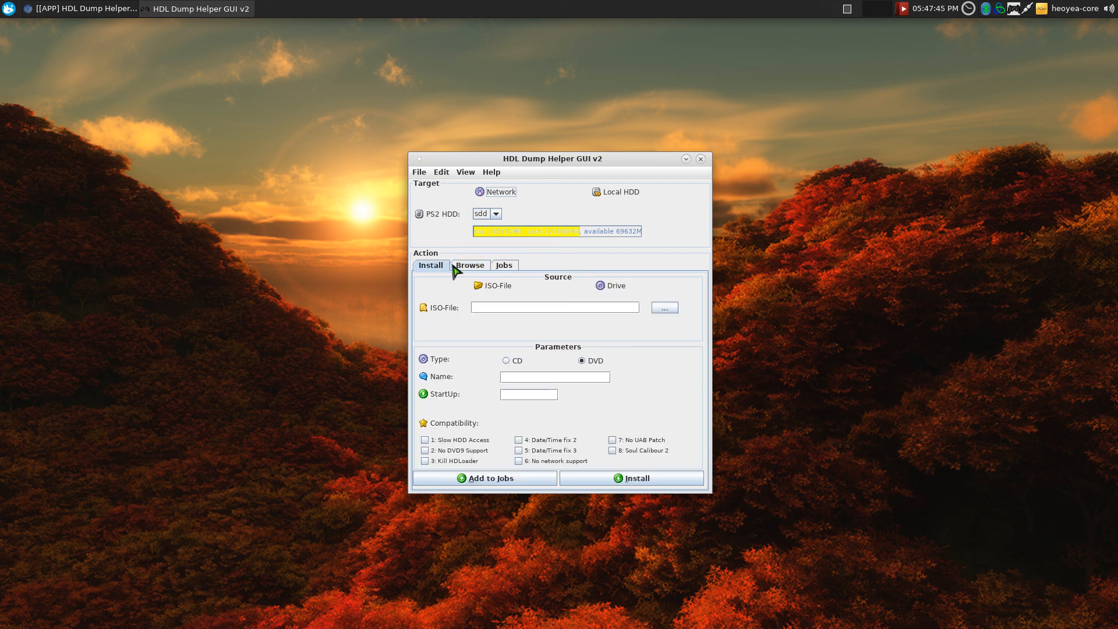
mouse_move(464, 269)
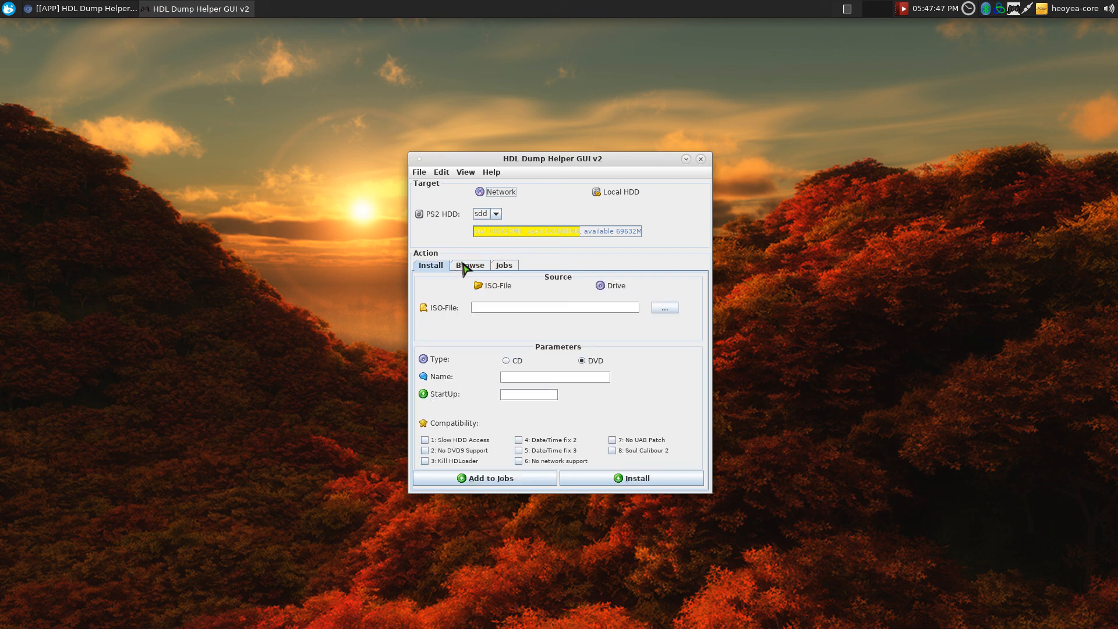